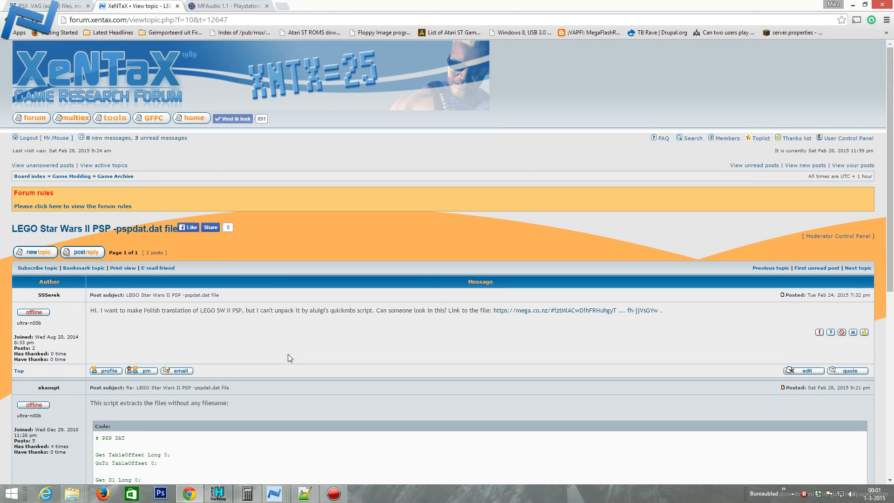
pyautogui.moveTo(230, 146)
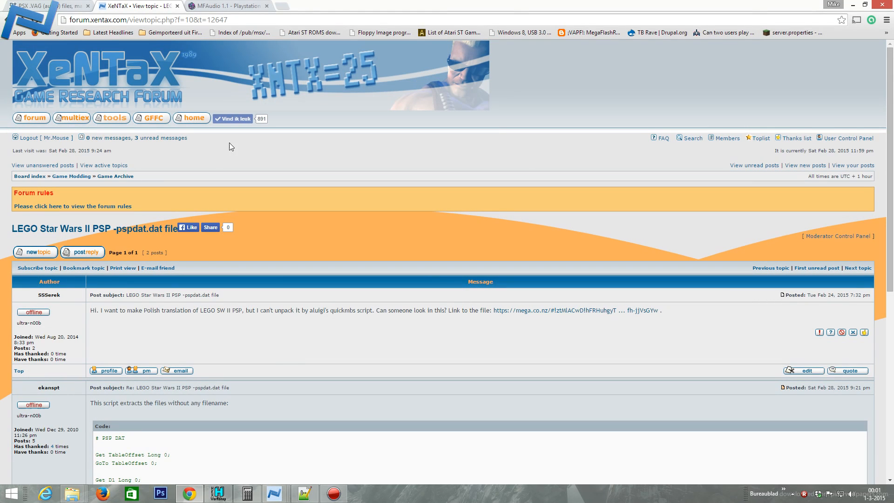
pyautogui.moveTo(85, 228)
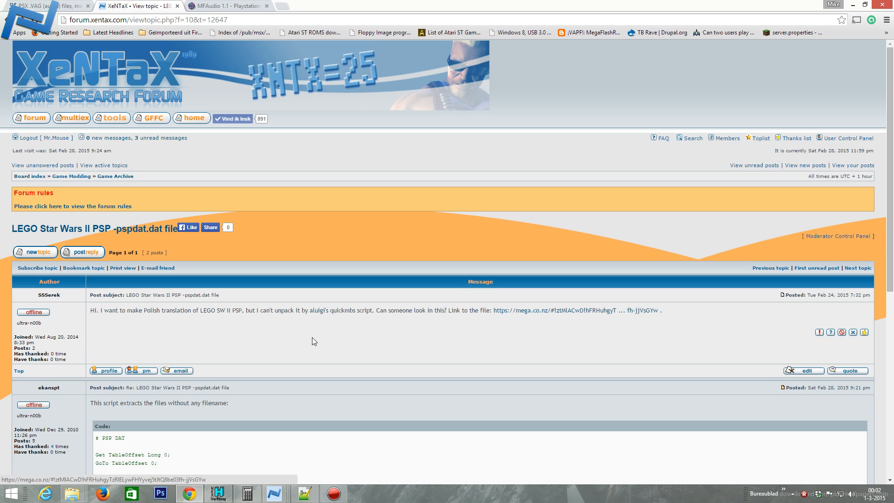
# - Scroll the XeNTaX thread down to the extraction script code box in the reply
pyautogui.scroll(-3)
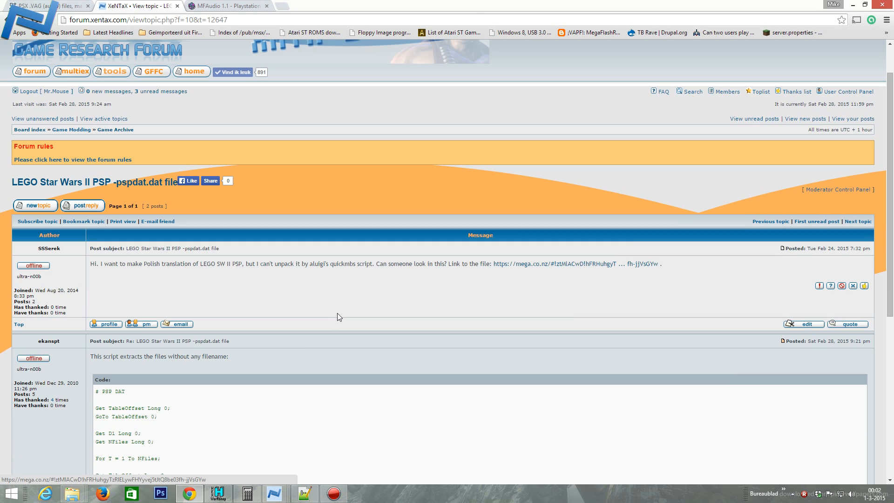
pyautogui.scroll(-3)
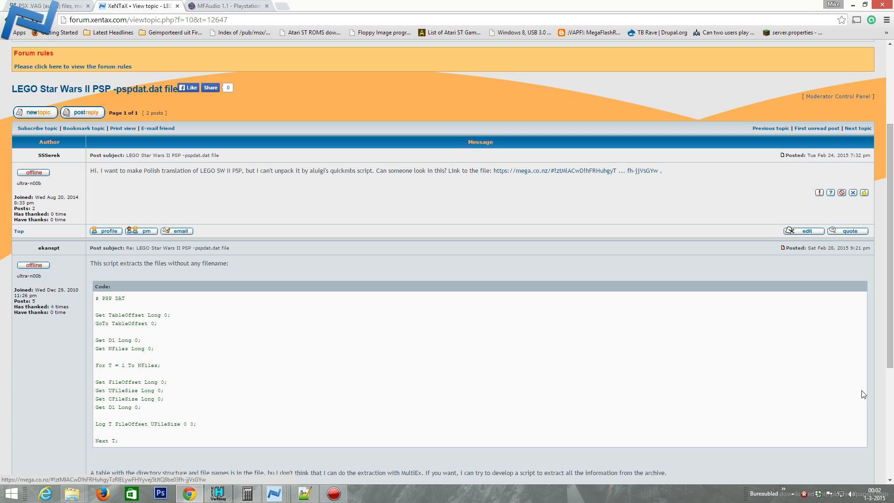
pyautogui.moveTo(833, 257)
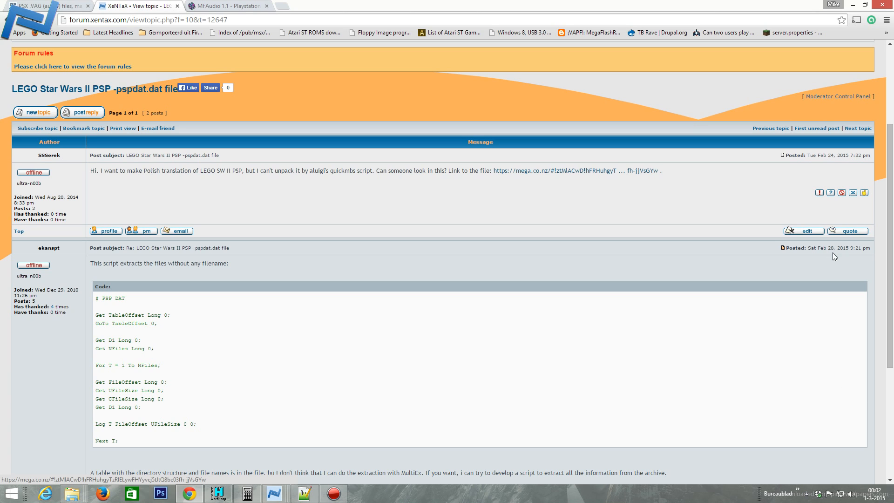
pyautogui.moveTo(122, 314)
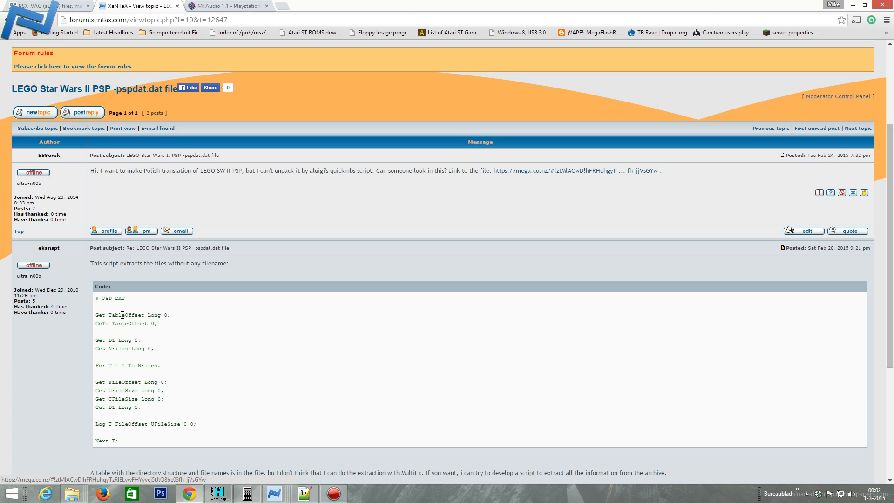
pyautogui.moveTo(78, 256)
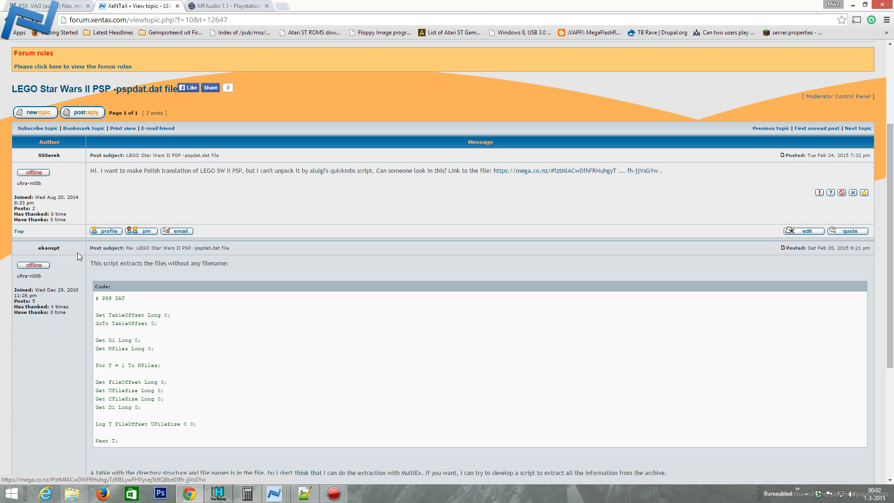
pyautogui.moveTo(161, 411)
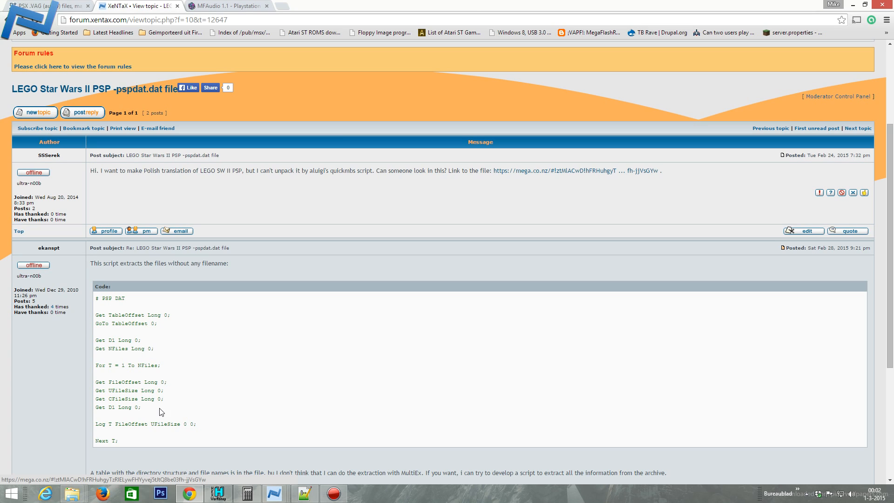
pyautogui.moveTo(128, 372)
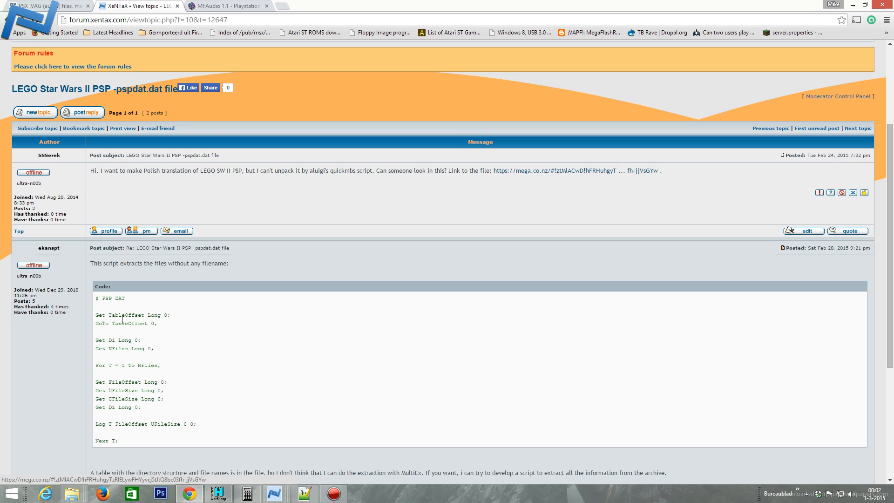
pyautogui.moveTo(147, 258)
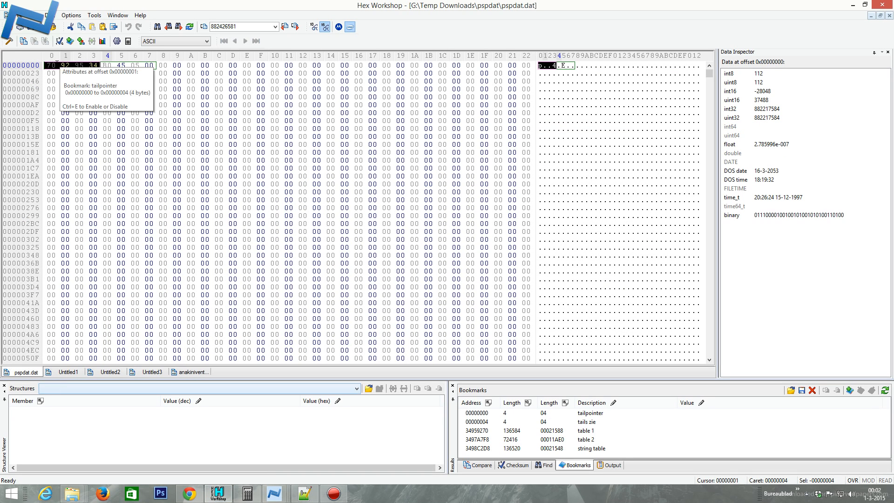
# - Browse the Scriptname text blocks in pspdat.dat and jump to the 'table 1' bookmark
pyautogui.click(149, 64)
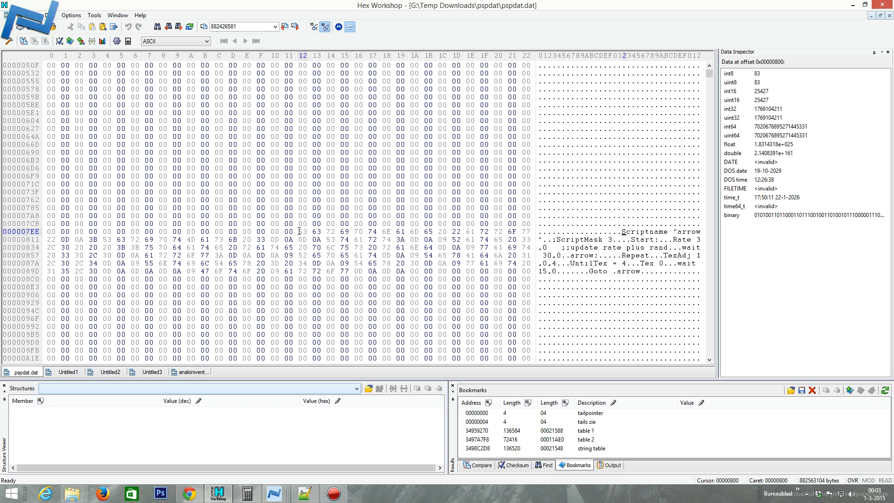
pyautogui.click(267, 231)
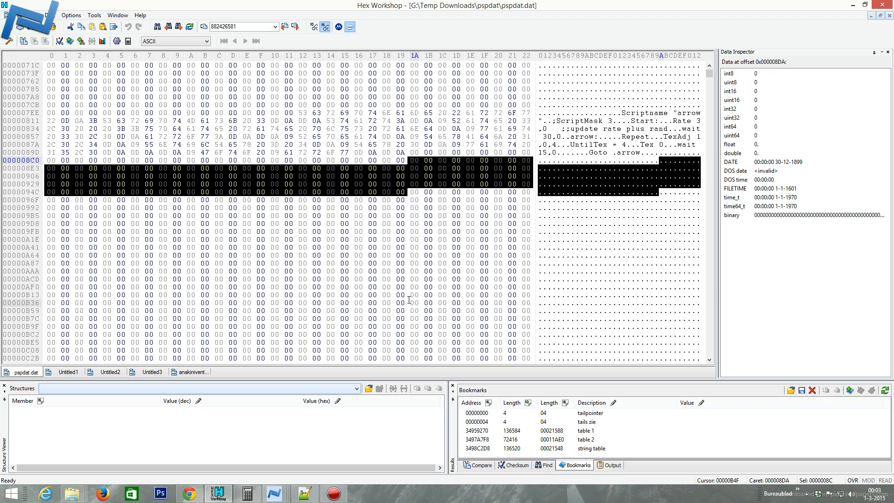
pyautogui.scroll(-3)
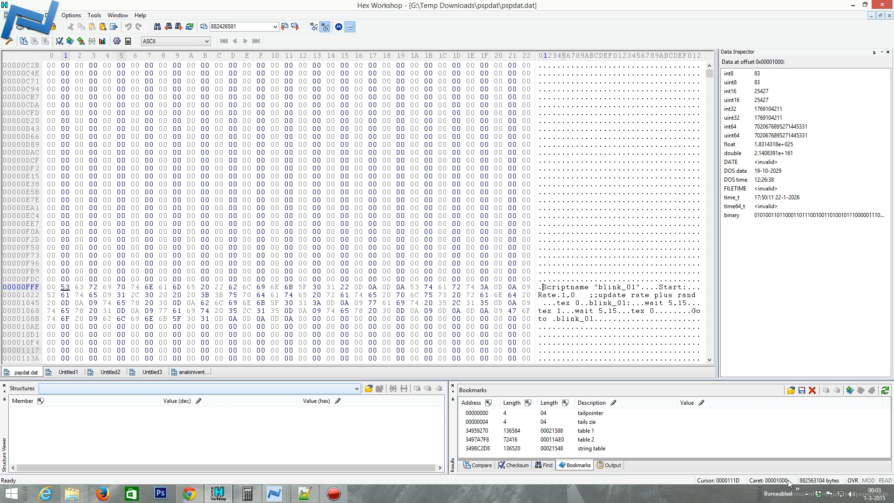
pyautogui.click(407, 191)
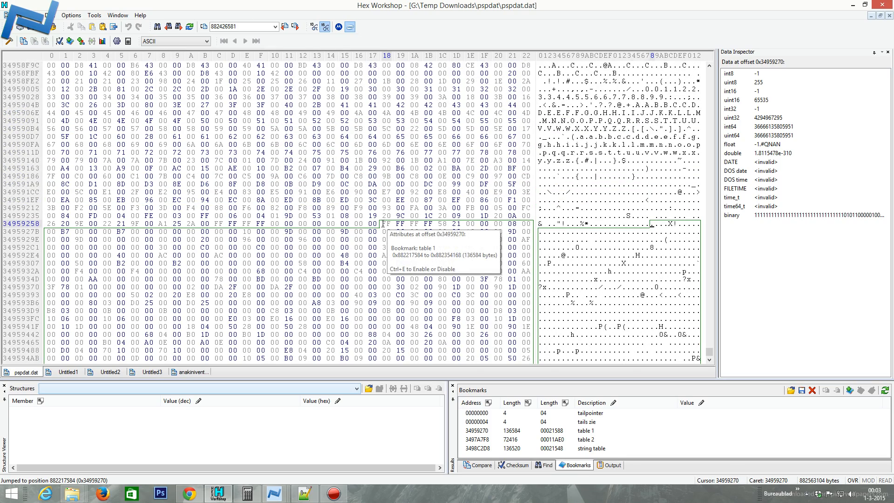
# - Bring up the Untitled2 document holding table 1's FF FF FF FF bytes
pyautogui.scroll(-3)
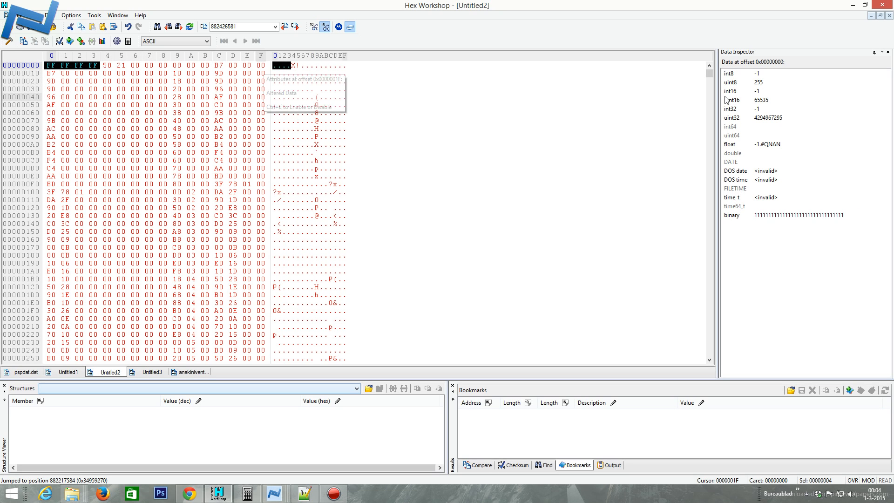
# - Read the 58 21 00 00 count as 8536 in Untitled2, then return to pspdat.dat
pyautogui.click(107, 65)
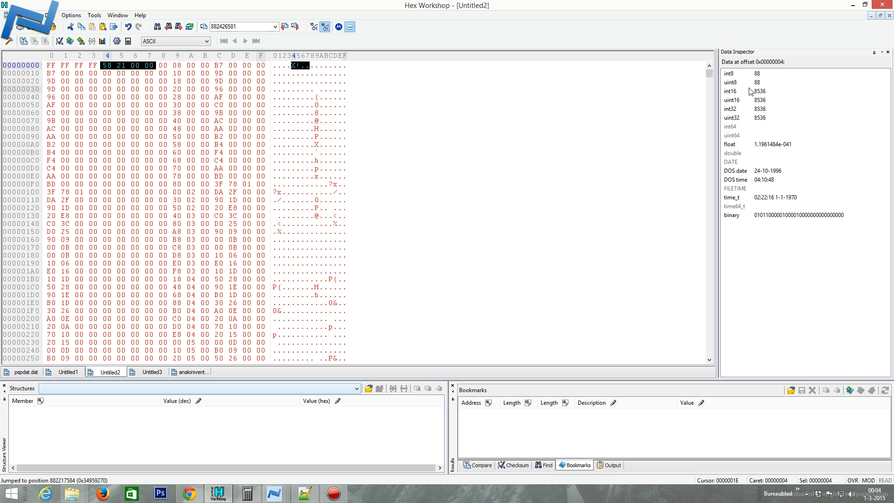
pyautogui.moveTo(164, 65)
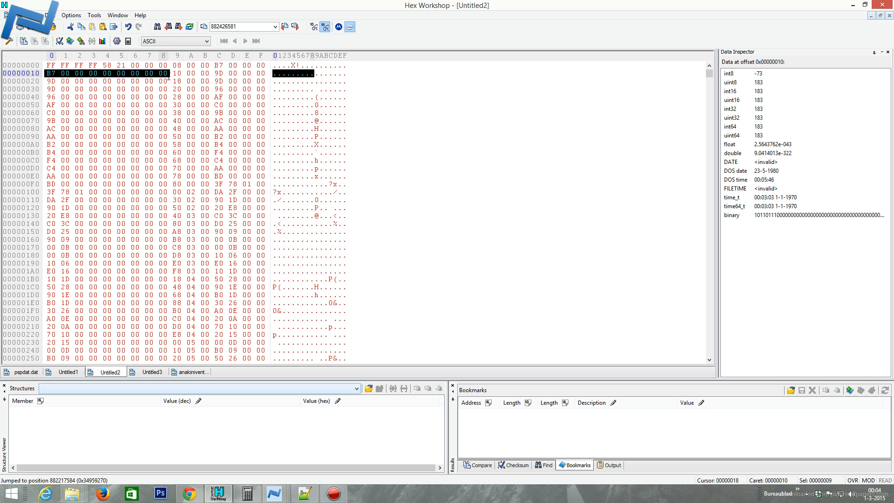
pyautogui.moveTo(164, 80)
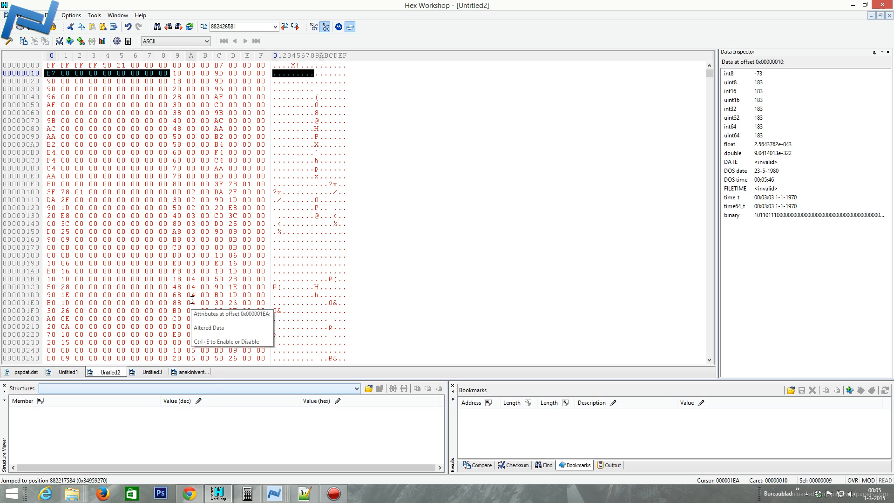
pyautogui.click(24, 371)
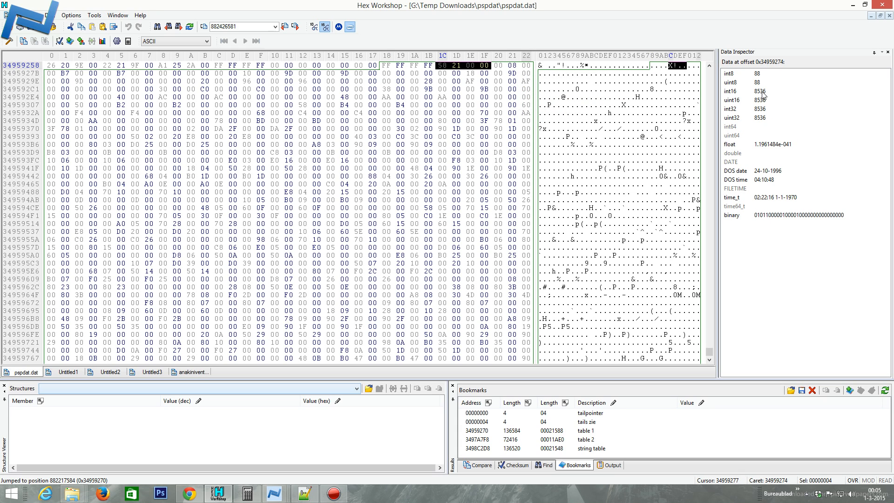
pyautogui.moveTo(495, 65)
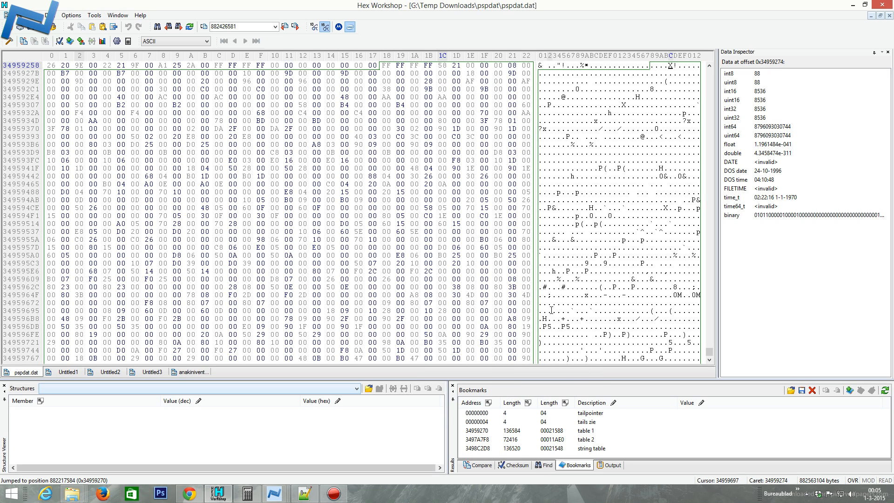
pyautogui.moveTo(578, 135)
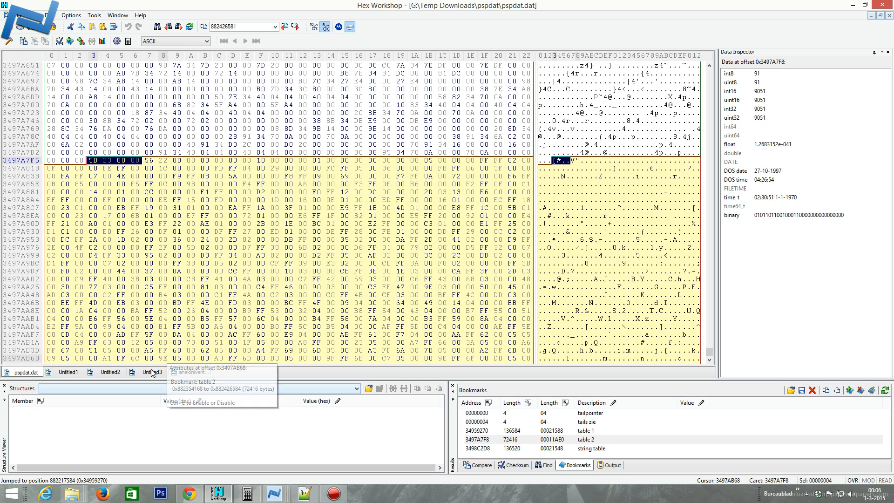
# - Read table 2's values at offset 4 in Untitled3, then bring up the Untitled1 file name list
pyautogui.click(148, 372)
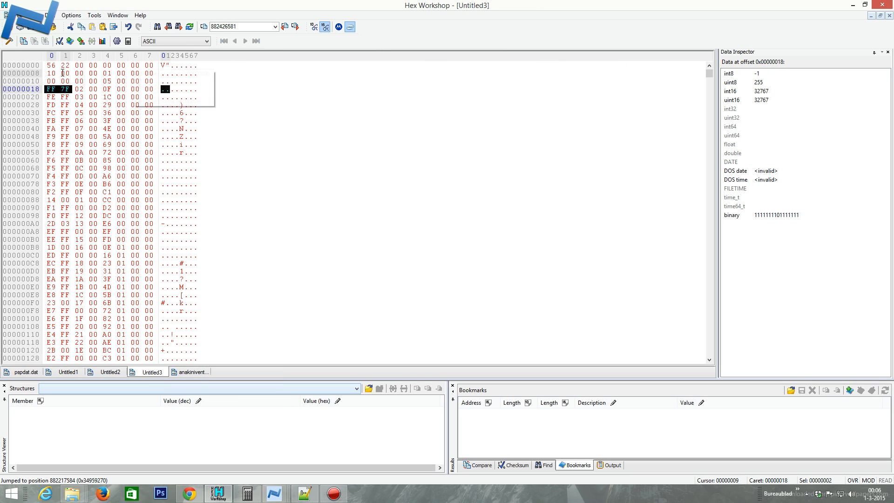
pyautogui.click(50, 65)
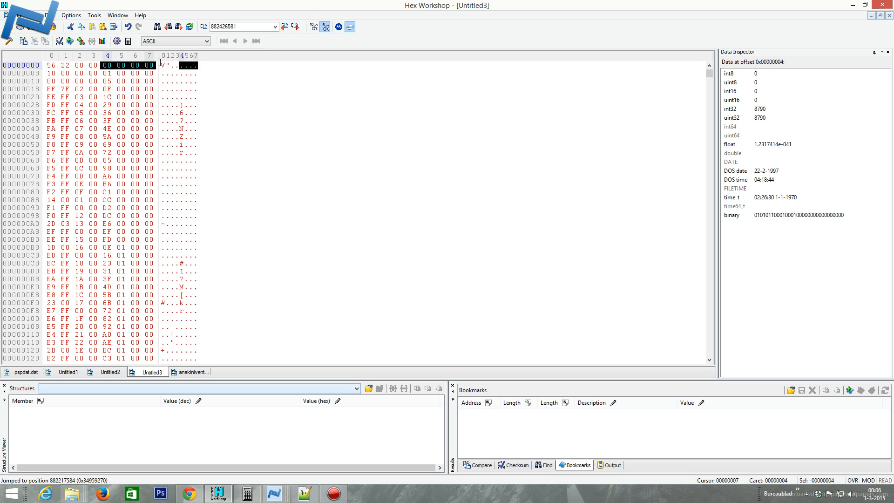
pyautogui.click(50, 73)
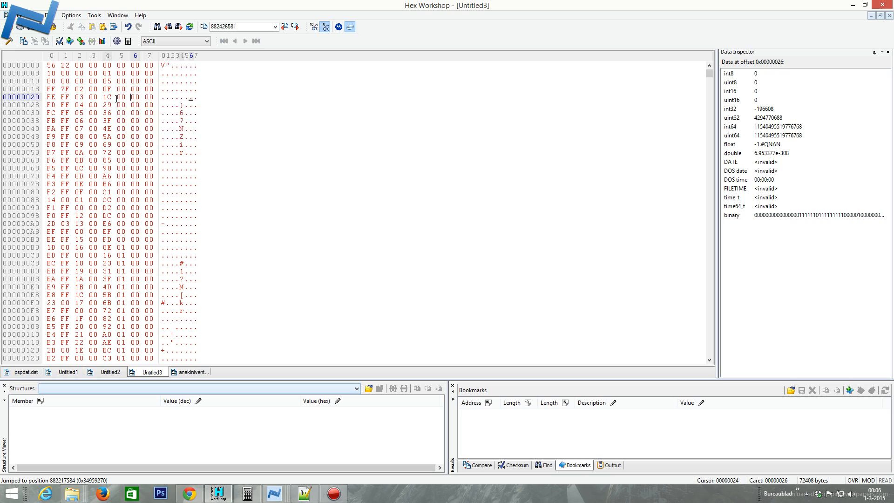
pyautogui.moveTo(118, 96)
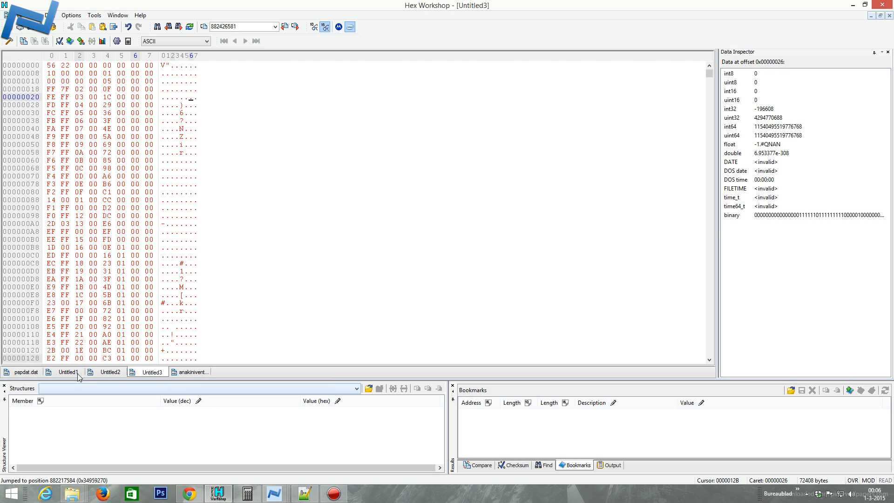
pyautogui.click(67, 372)
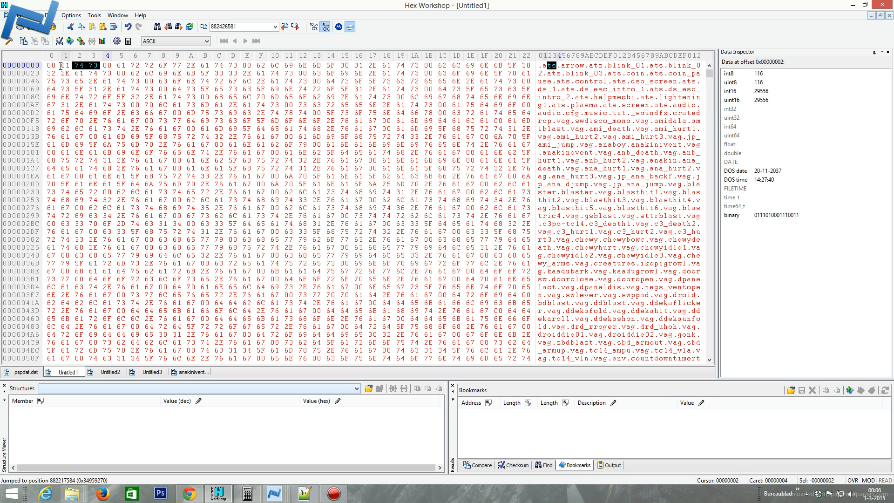
# - Inspect the start of the string table and select the name arrow.ats in Untitled1
pyautogui.click(105, 372)
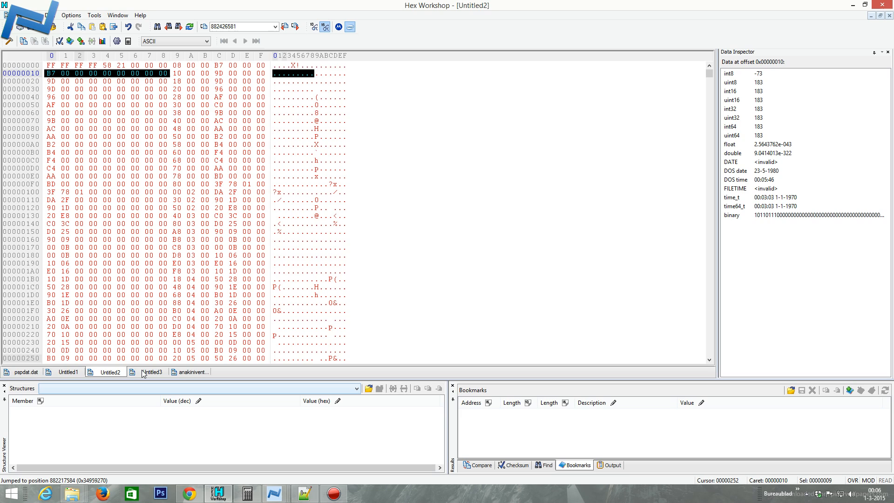
pyautogui.click(151, 371)
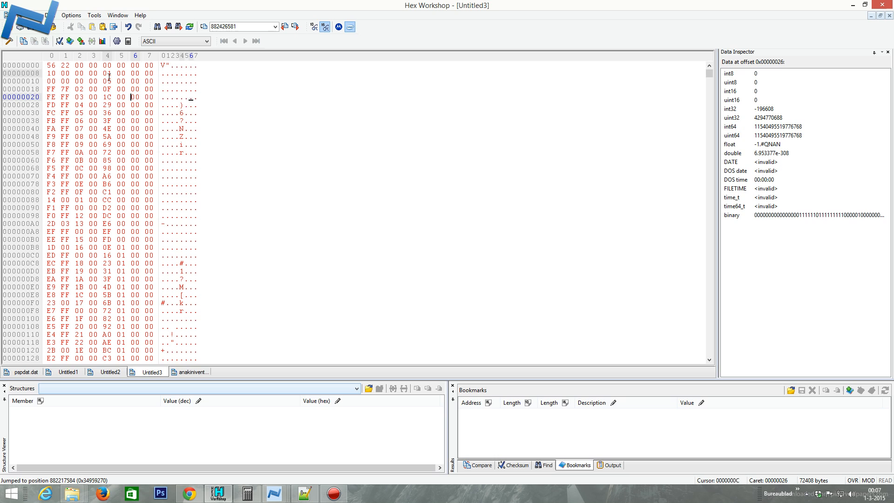
pyautogui.moveTo(108, 105)
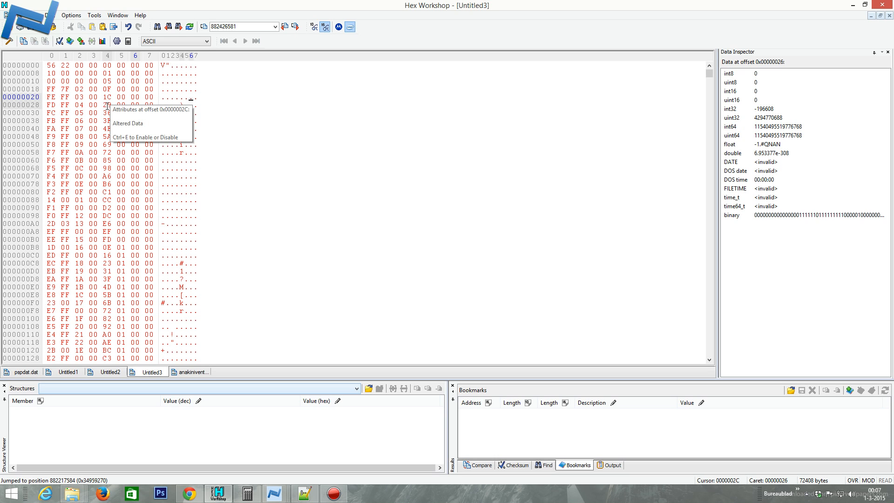
pyautogui.click(67, 371)
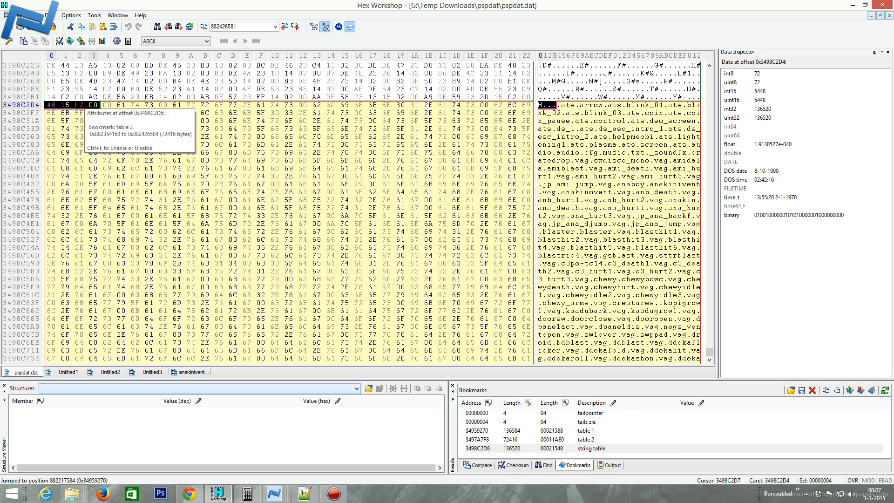
pyautogui.click(106, 106)
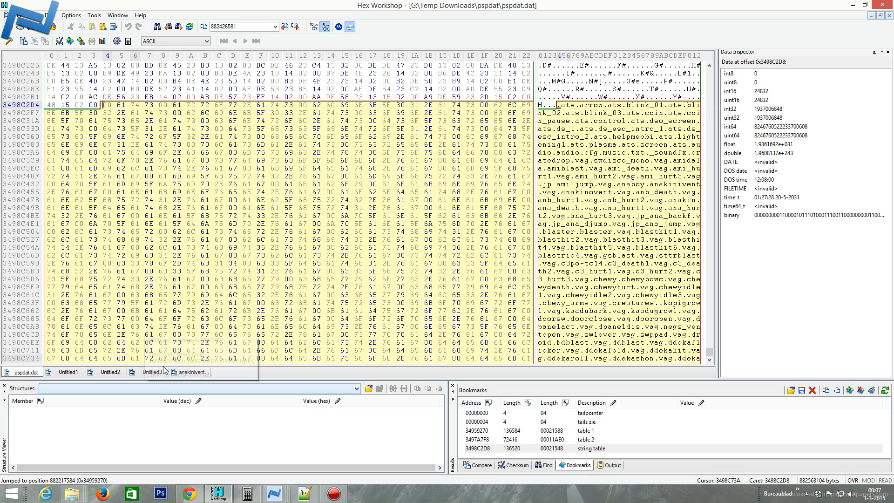
pyautogui.click(64, 371)
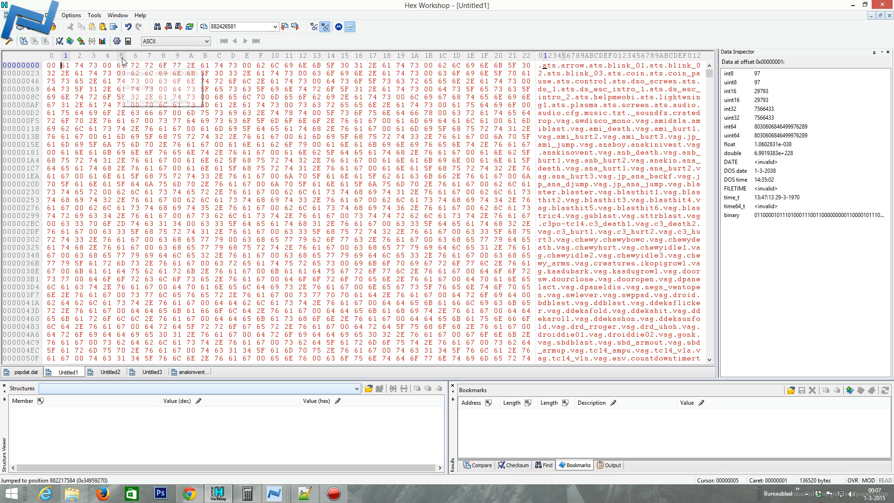
pyautogui.moveTo(121, 64)
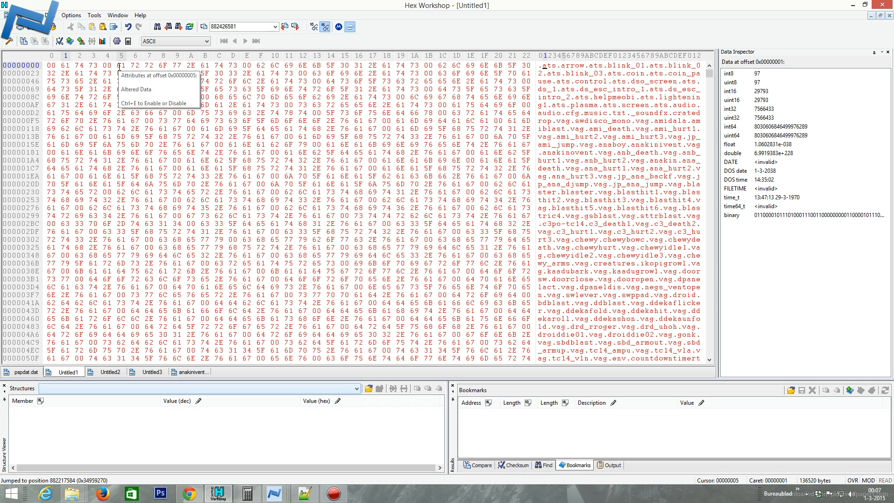
pyautogui.moveTo(121, 64); pyautogui.dragTo(248, 64)
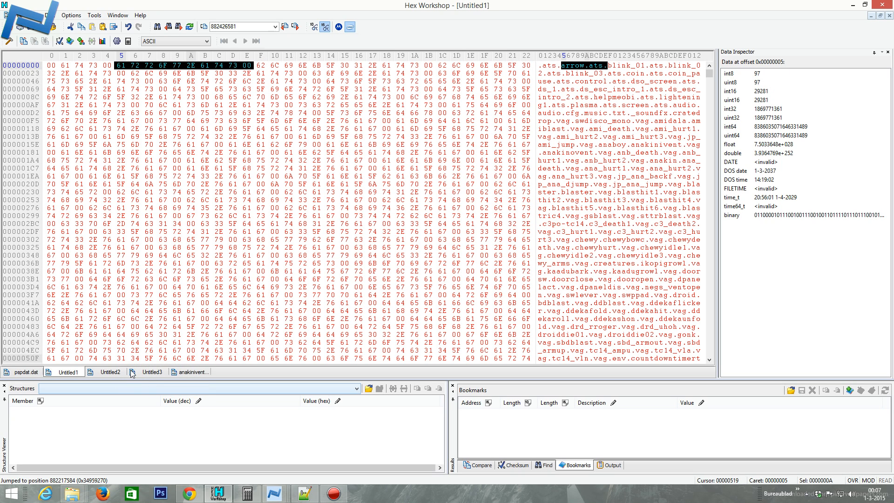
# - Read the bytes at offset 0x10 of the 8-column table, dismissing the File Modified notice
pyautogui.click(149, 371)
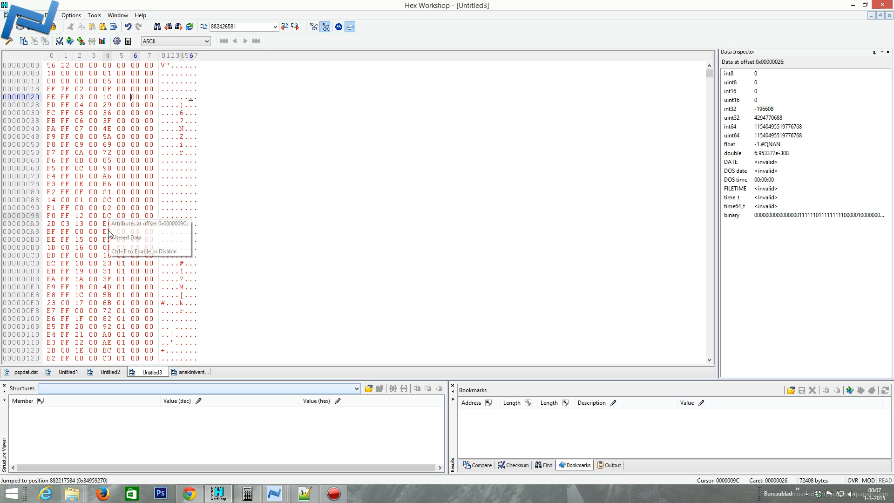
pyautogui.moveTo(105, 129)
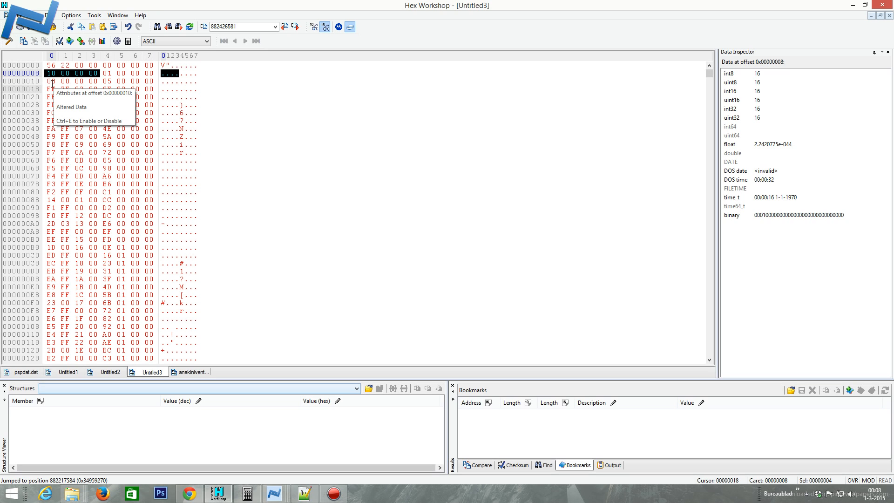
pyautogui.click(52, 81)
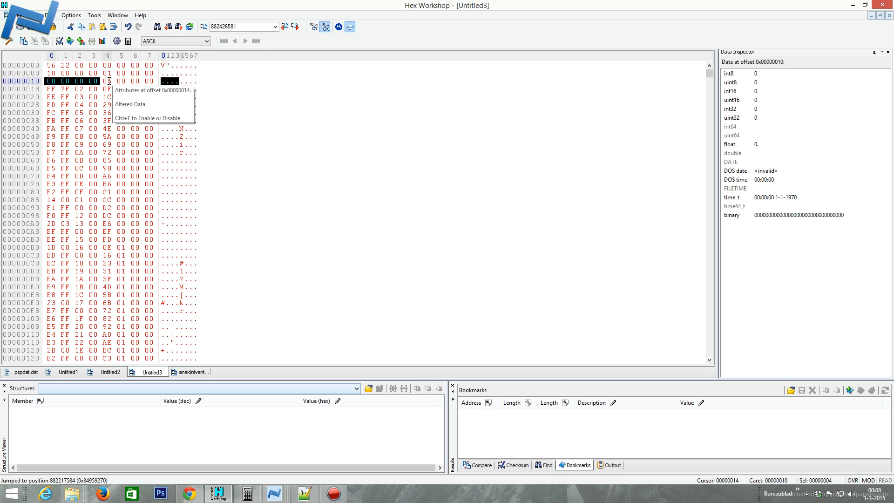
pyautogui.write('5')
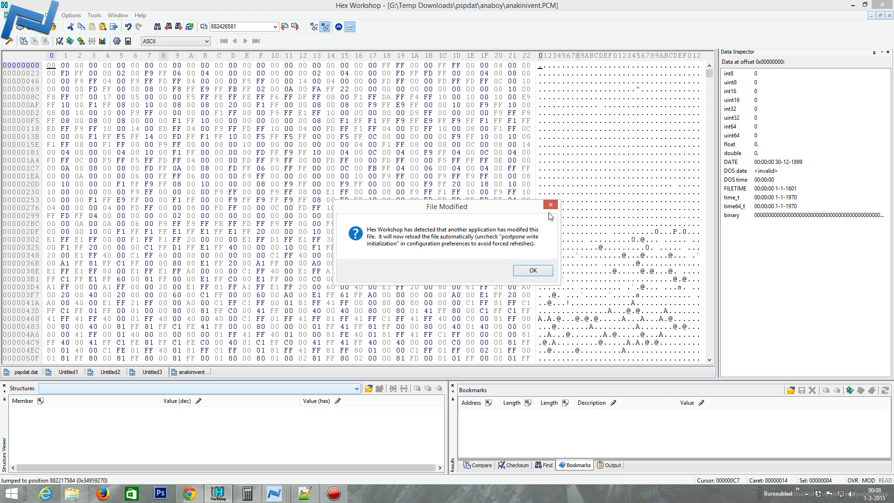
pyautogui.click(532, 270)
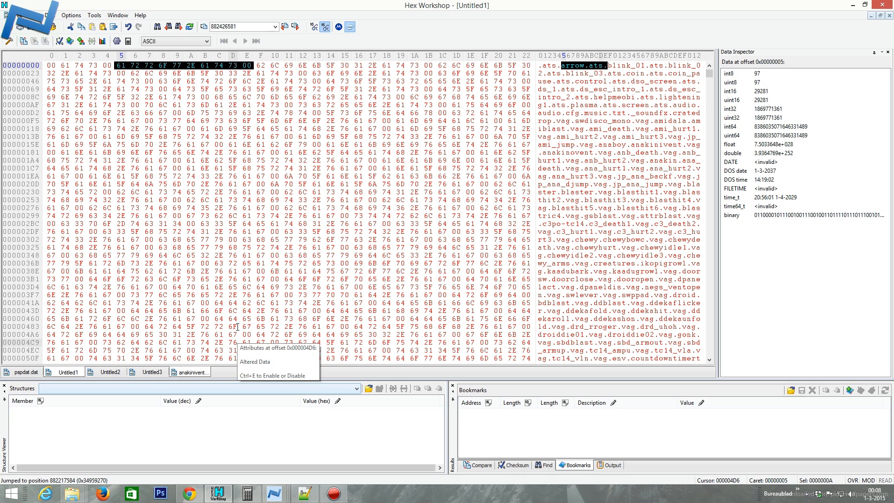
pyautogui.click(150, 371)
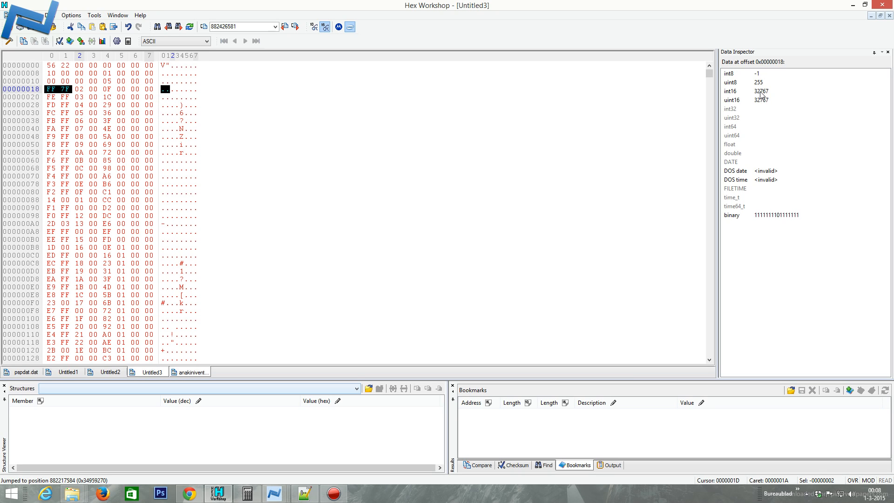
pyautogui.moveTo(762, 96)
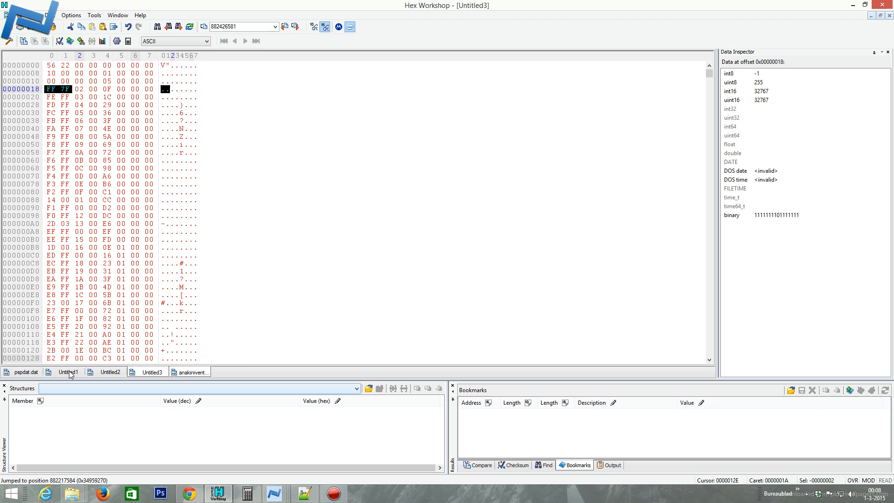
# - Compare a string table name with the 8-column table's FF 7F entry at offset 0x18
pyautogui.click(65, 371)
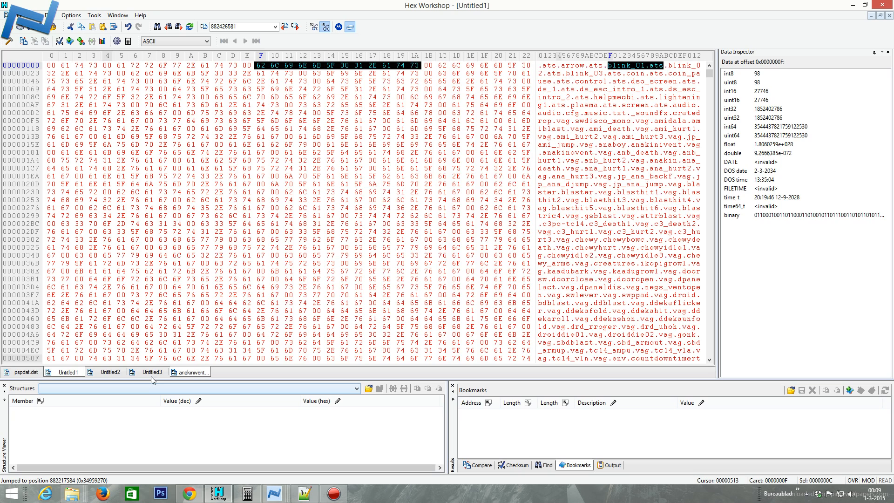
pyautogui.click(152, 371)
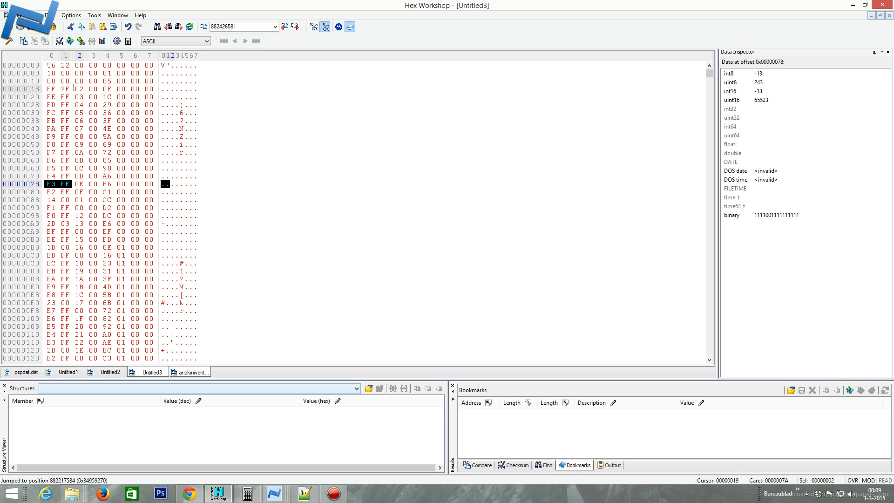
pyautogui.click(51, 88)
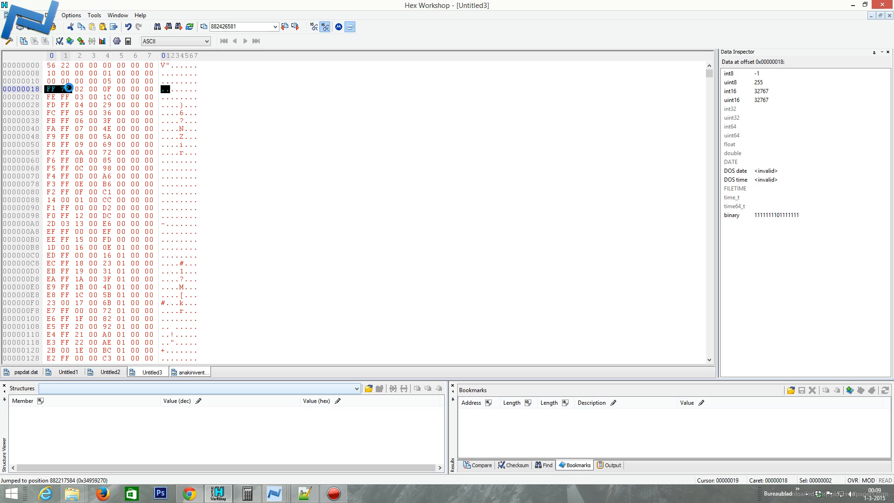
pyautogui.moveTo(213, 72)
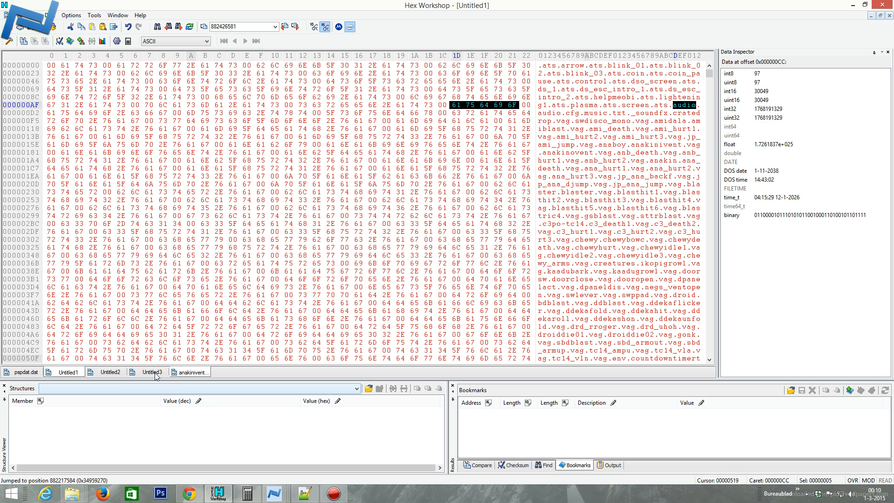
# - Glance over the 16-column table copy and return to the 8-column table entries
pyautogui.click(108, 371)
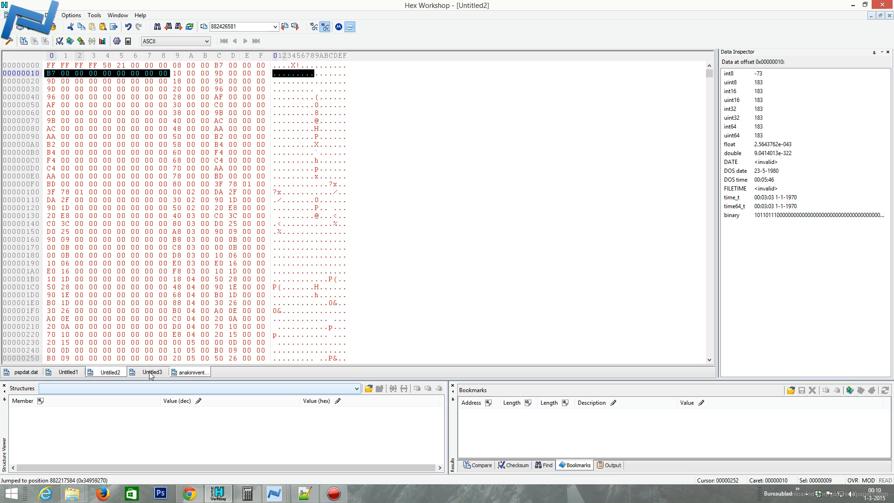
pyautogui.click(151, 371)
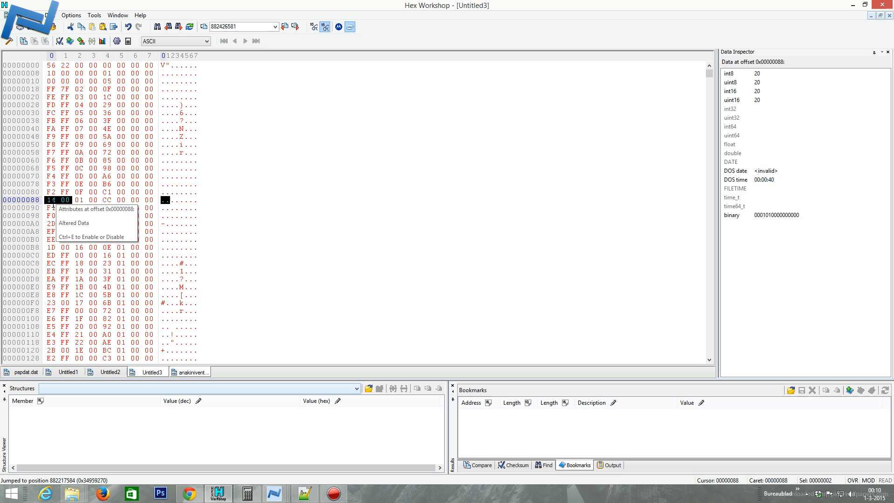
pyautogui.moveTo(81, 183)
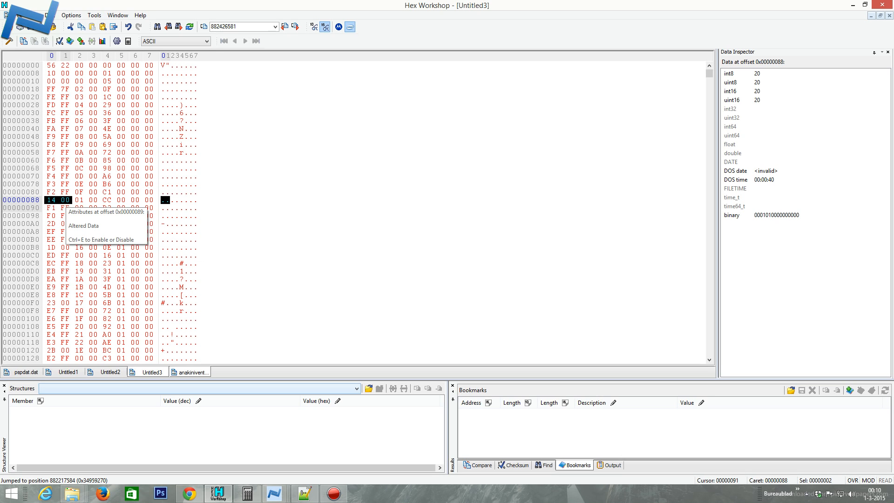
pyautogui.moveTo(80, 208)
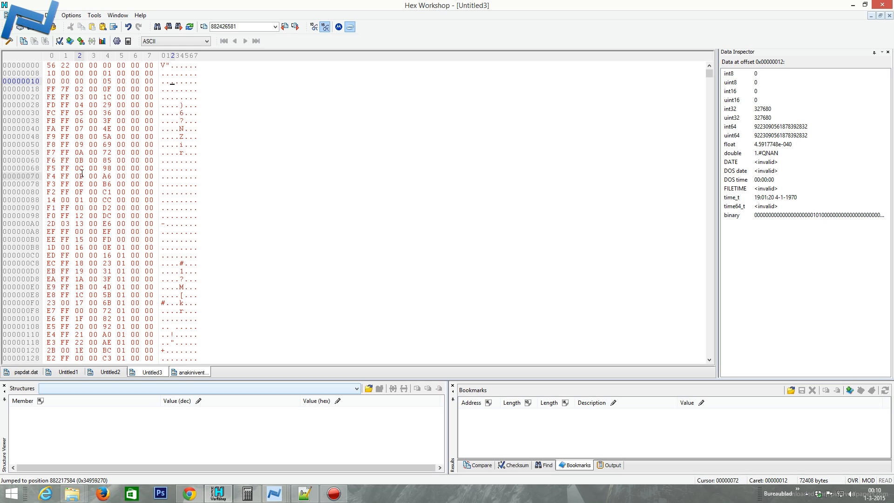
# - Read the 8-column table entries at 0xA0 and 0xC2, then bring up the 16-column table copy
pyautogui.click(73, 199)
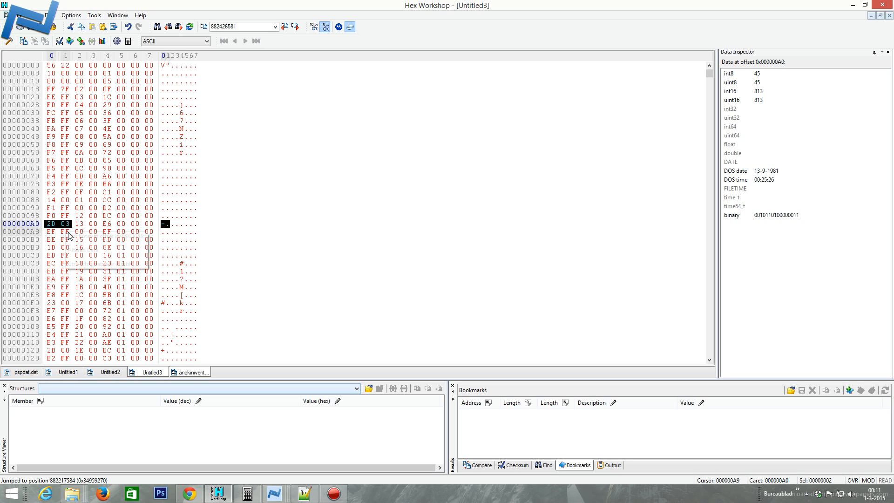
pyautogui.moveTo(94, 231)
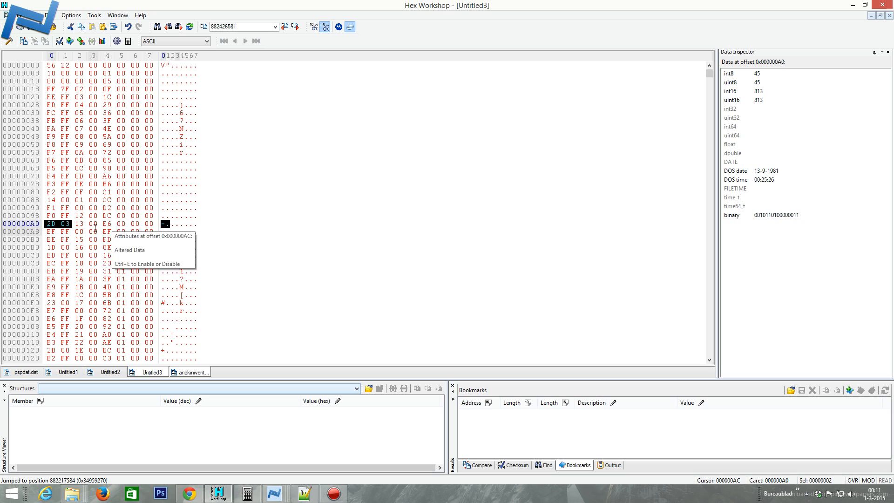
pyautogui.click(80, 222)
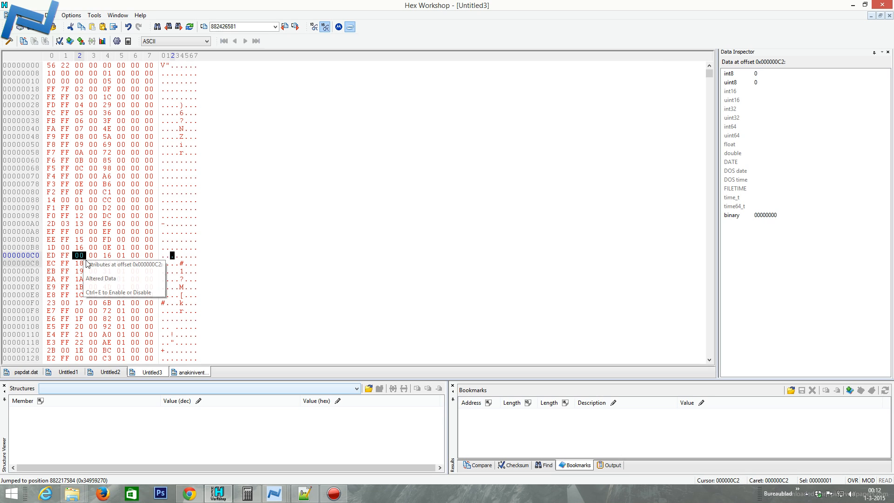
pyautogui.click(76, 301)
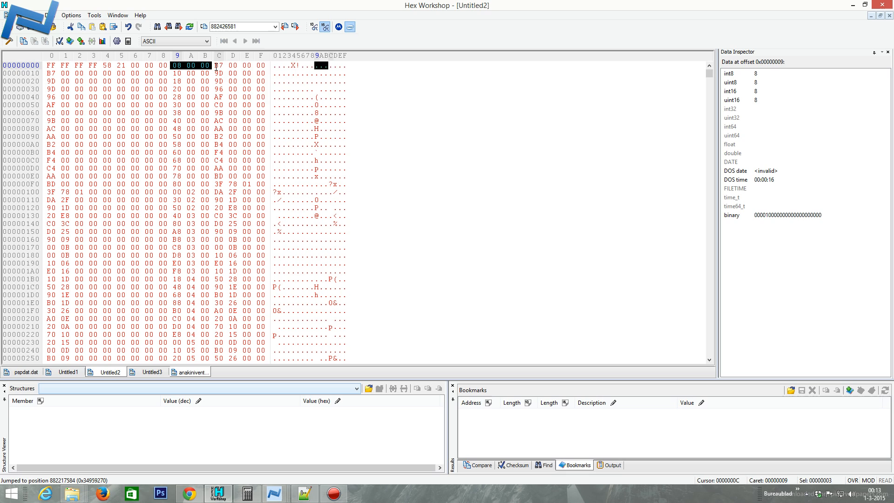
# - Save the MexScript as G:\Temp Downloads\pspdat\data.txt and show it for checking
pyautogui.click(219, 65)
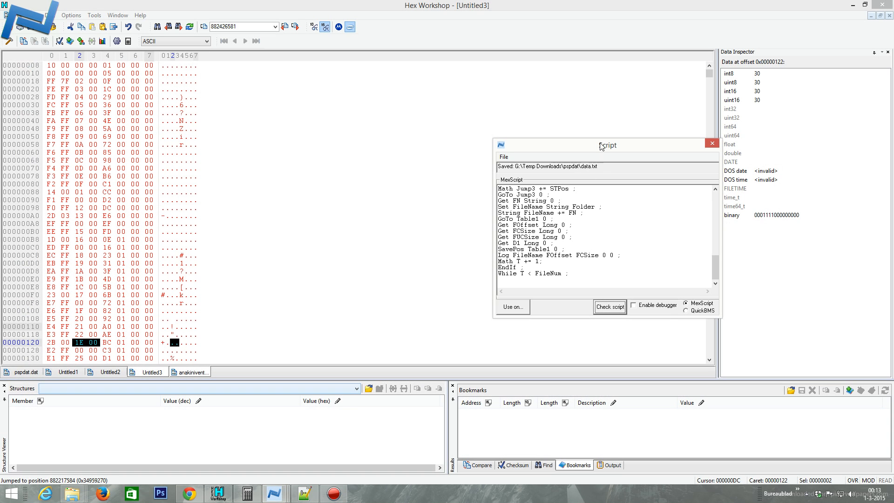
# - Extend the script's first comment line to read '#PSPDAT Lego Star Wars II PSP'
pyautogui.moveTo(608, 145); pyautogui.dragTo(415, 84)
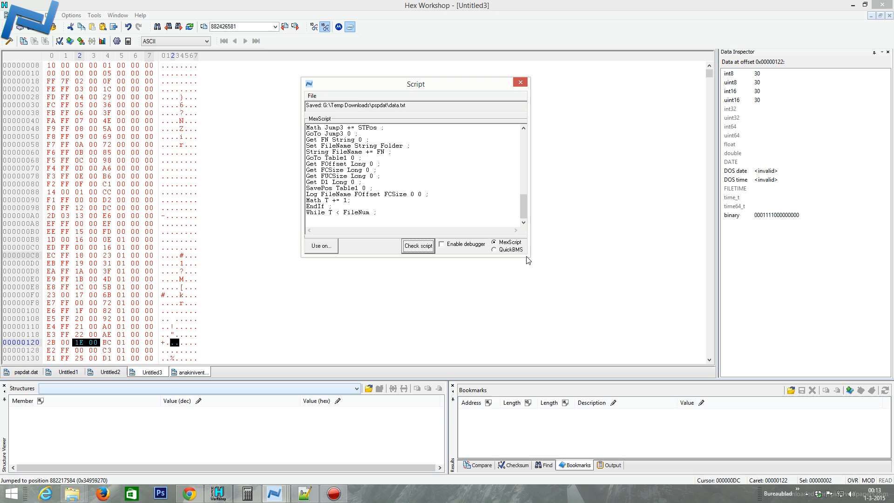
pyautogui.scroll(-3)
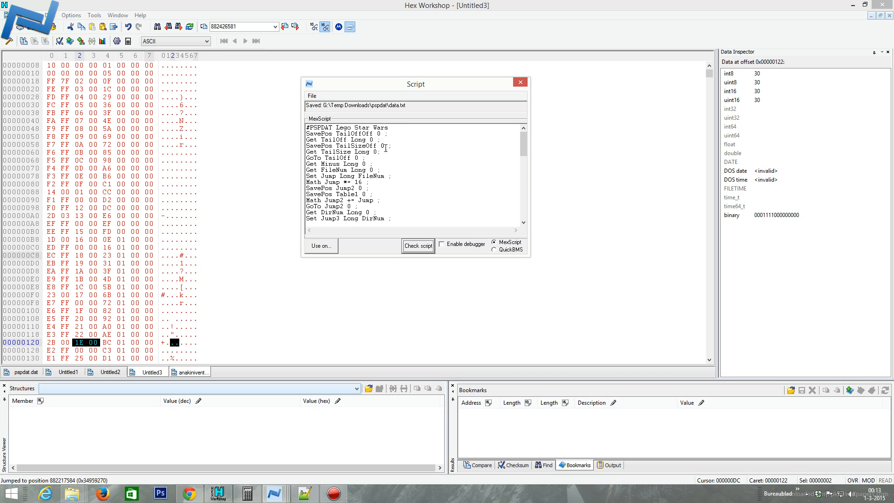
pyautogui.click(189, 494)
pyautogui.write(' II S')
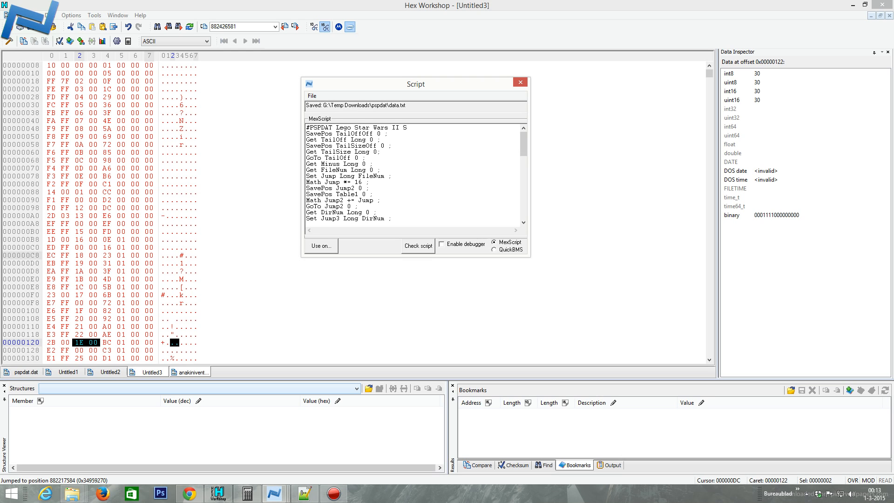
# - Save the edited script to disk as data.txt
pyautogui.click(312, 95)
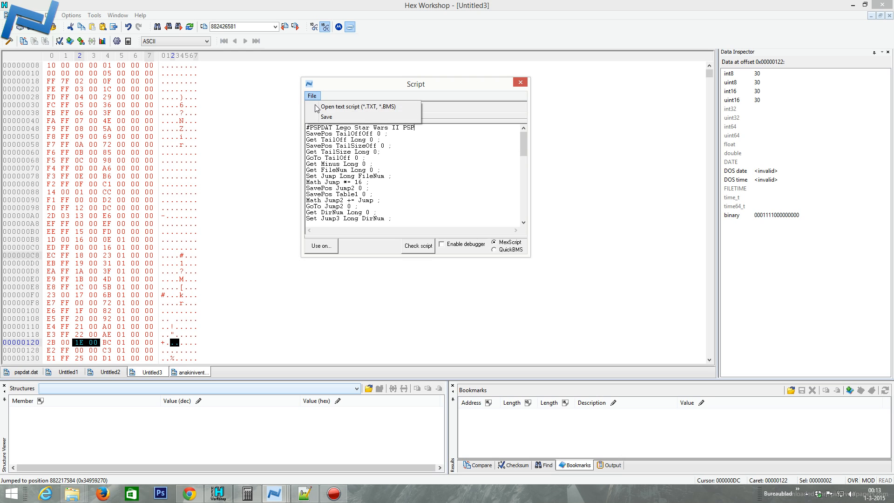
pyautogui.click(327, 116)
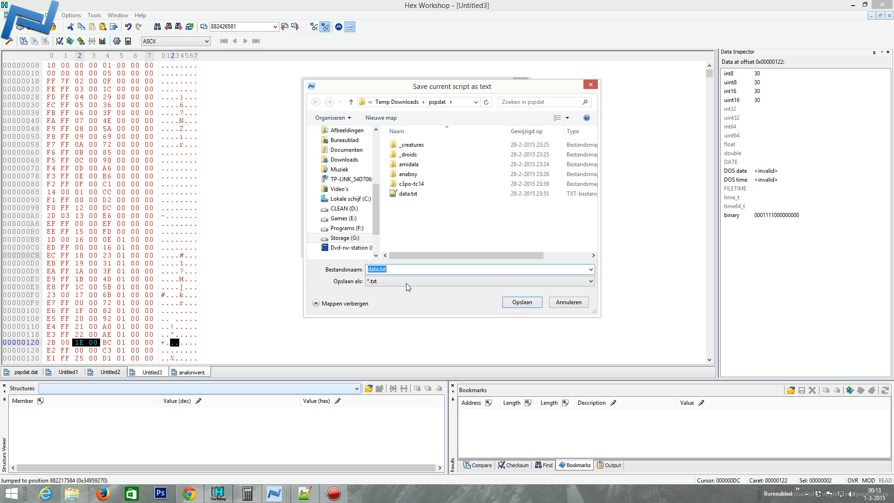
pyautogui.click(520, 302)
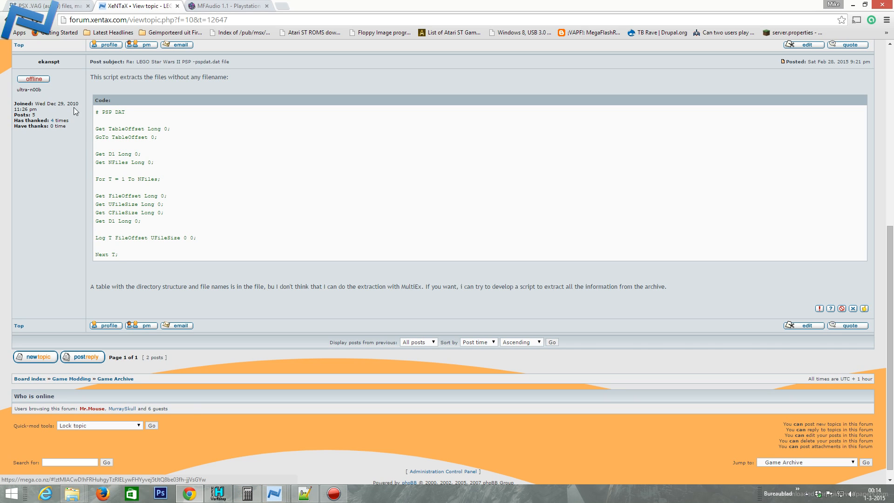
pyautogui.moveTo(95, 288)
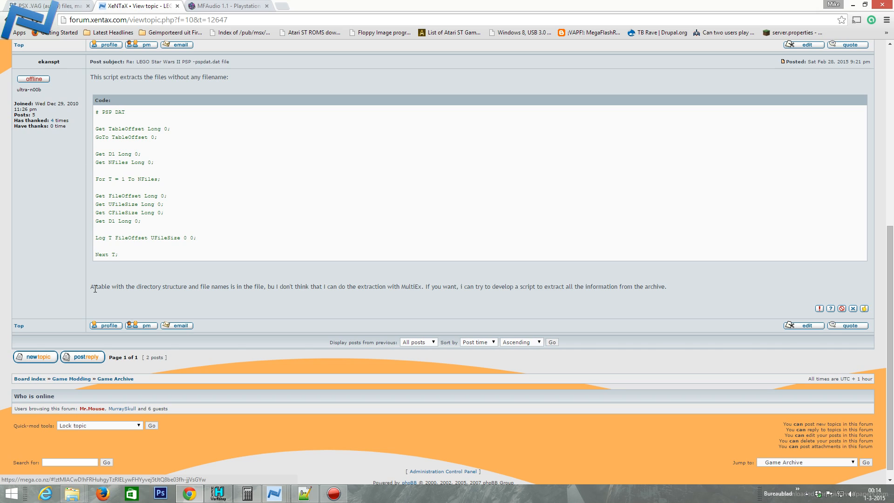
pyautogui.moveTo(280, 287)
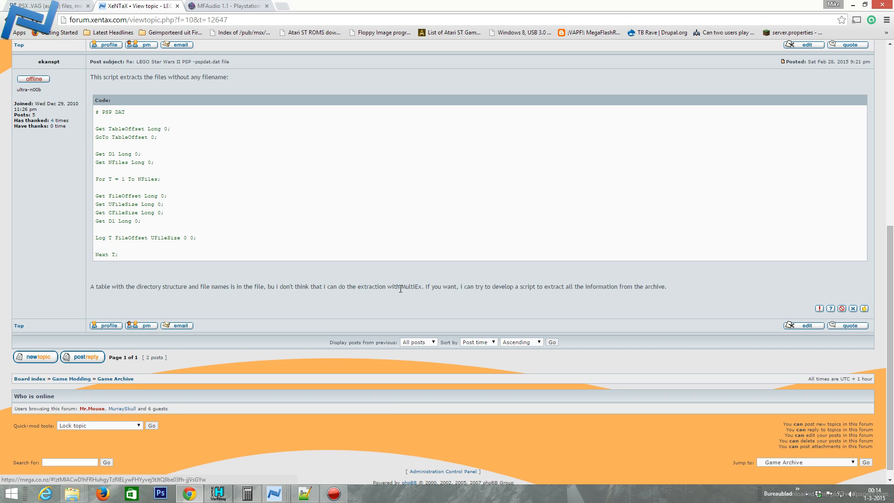
pyautogui.moveTo(384, 310)
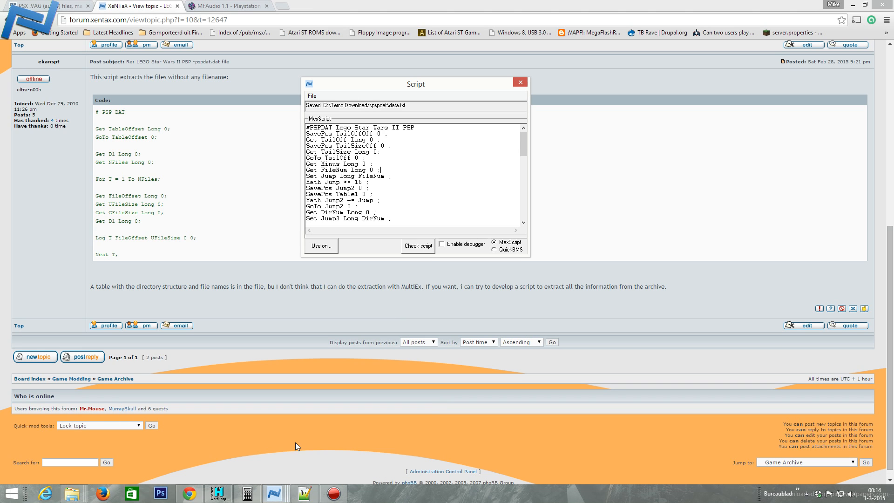
pyautogui.moveTo(523, 146)
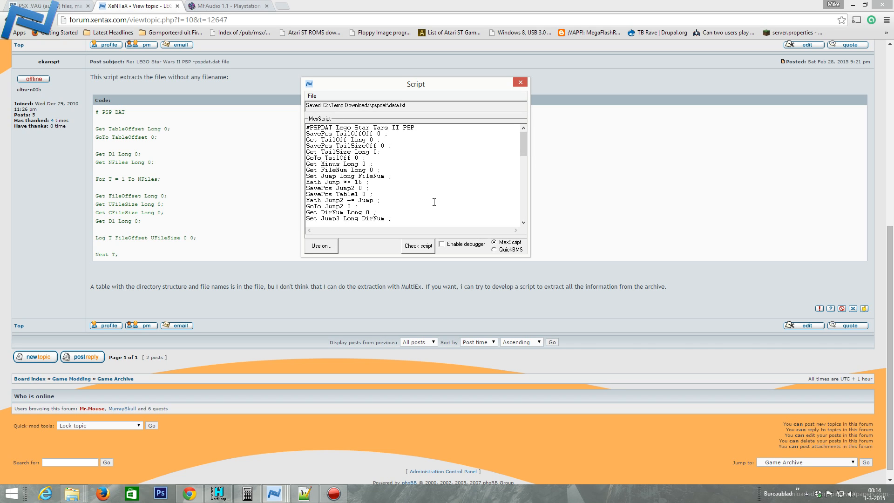
pyautogui.moveTo(253, 468)
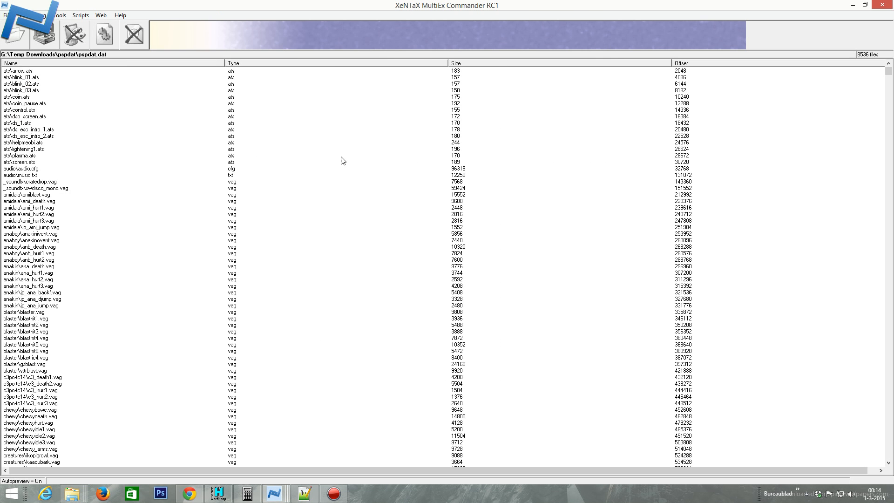
pyautogui.moveTo(45, 35)
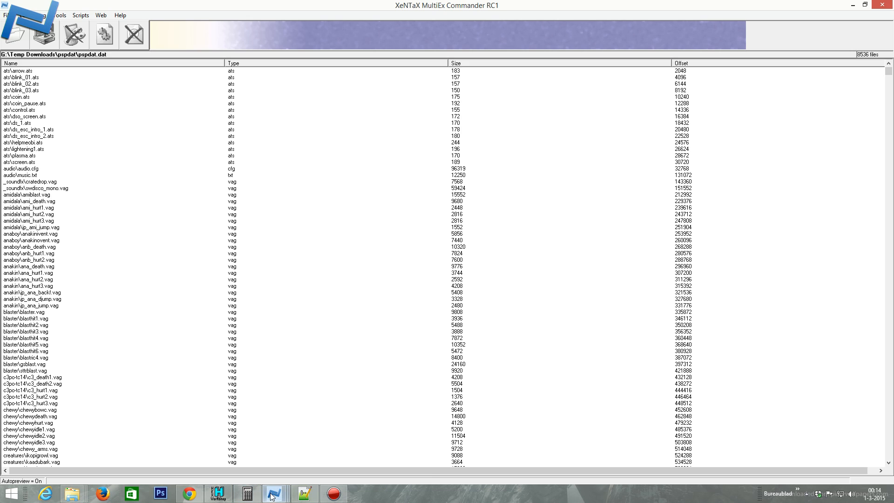
# - Check the PSPDAT script (no errors reported) and start Use on... to pick an archive
pyautogui.click(273, 493)
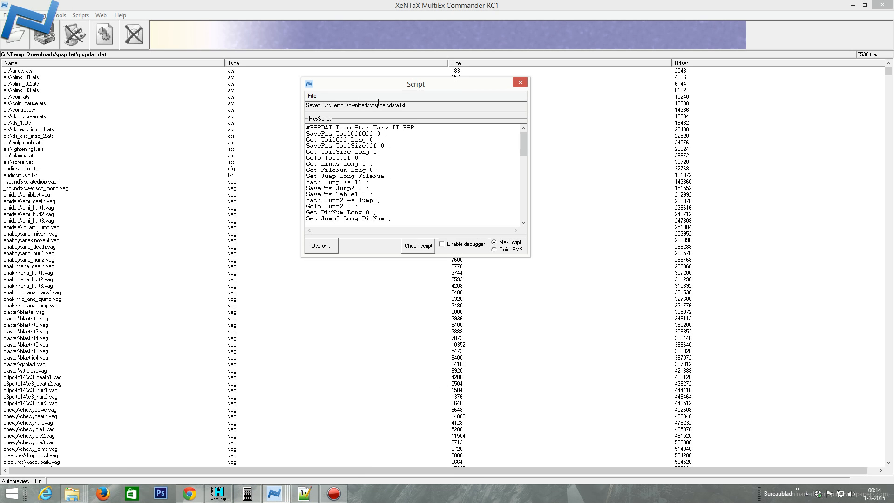
pyautogui.click(417, 245)
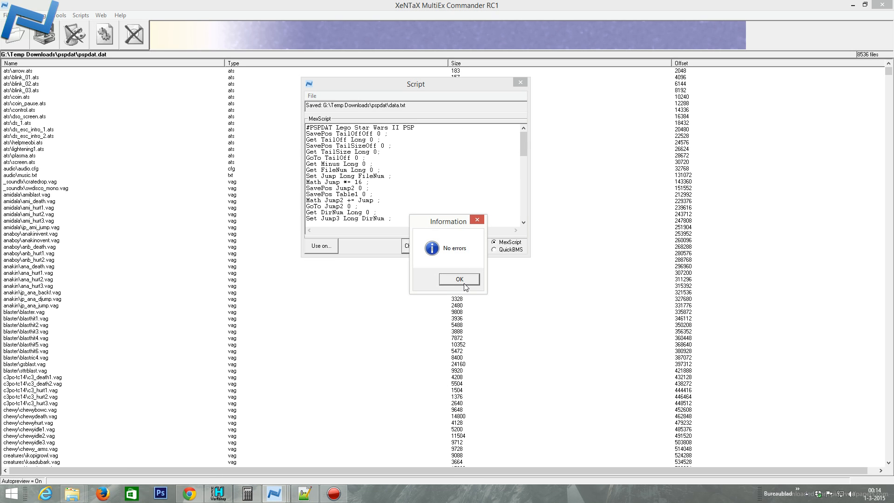
pyautogui.click(459, 279)
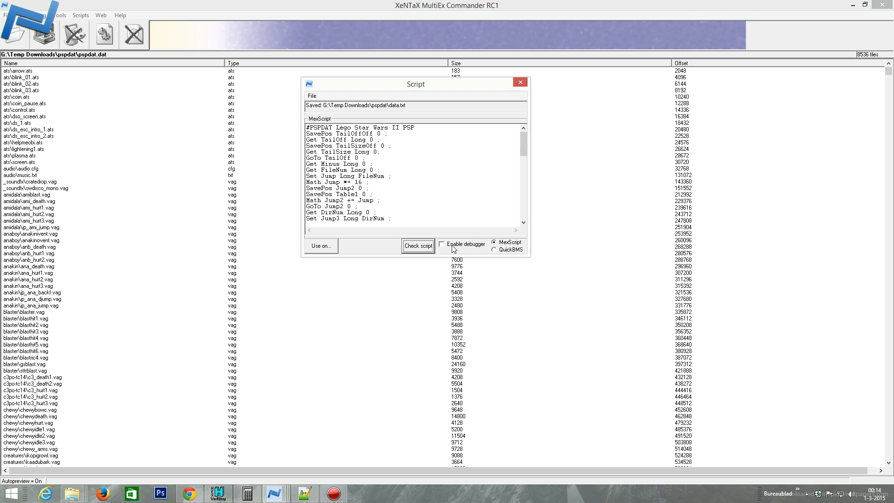
pyautogui.click(320, 246)
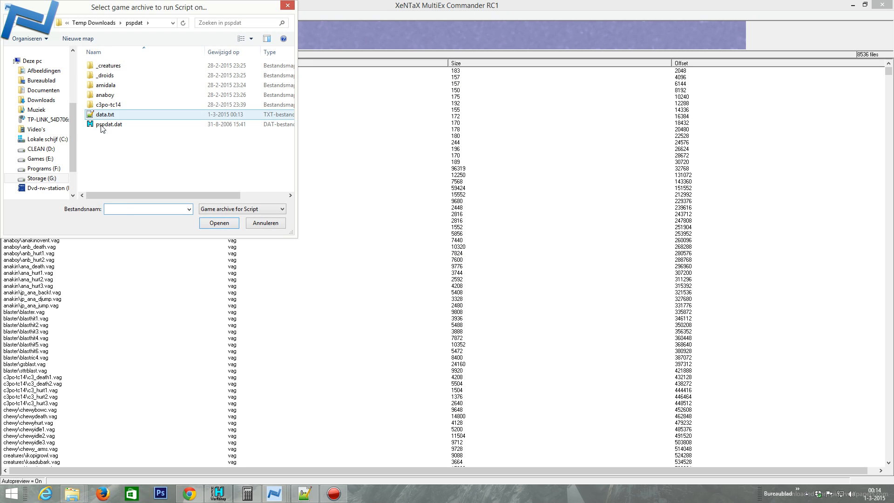
# - Choose pspdat.dat as the archive so the script lists its 8536 files
pyautogui.click(218, 222)
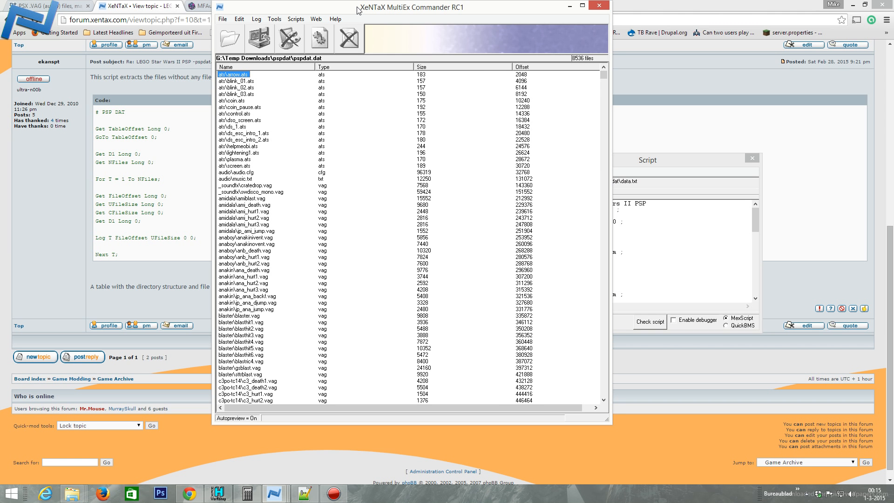
# - Preview blink_01.ats, coin_pause.ats, music.txt and audio\audio.cfg as text
pyautogui.moveTo(410, 7); pyautogui.dragTo(352, 22)
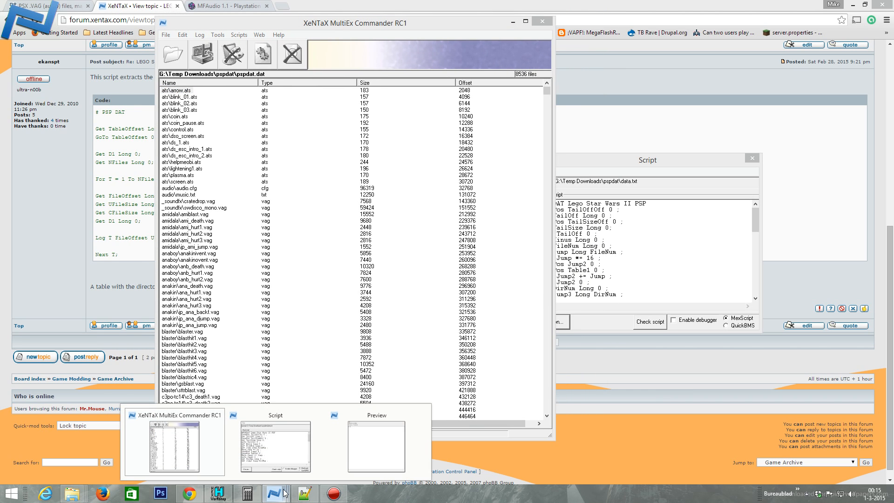
pyautogui.click(375, 445)
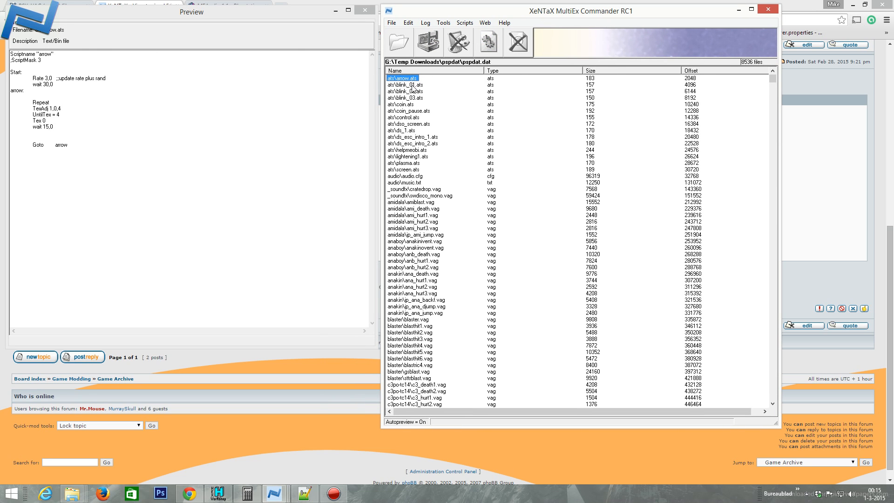
pyautogui.click(405, 91)
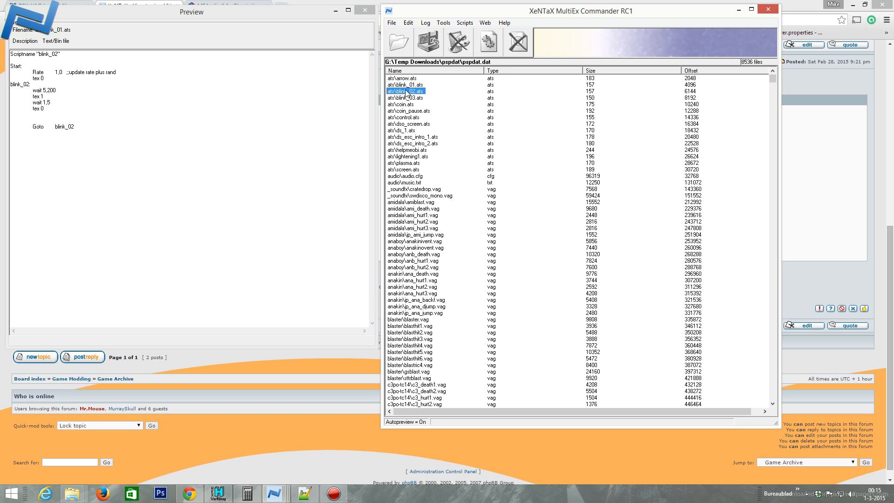
pyautogui.click(408, 111)
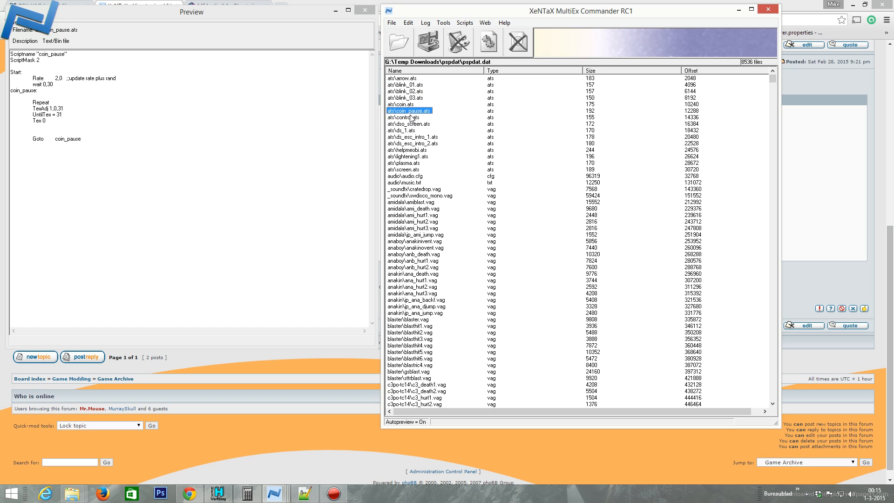
pyautogui.click(410, 117)
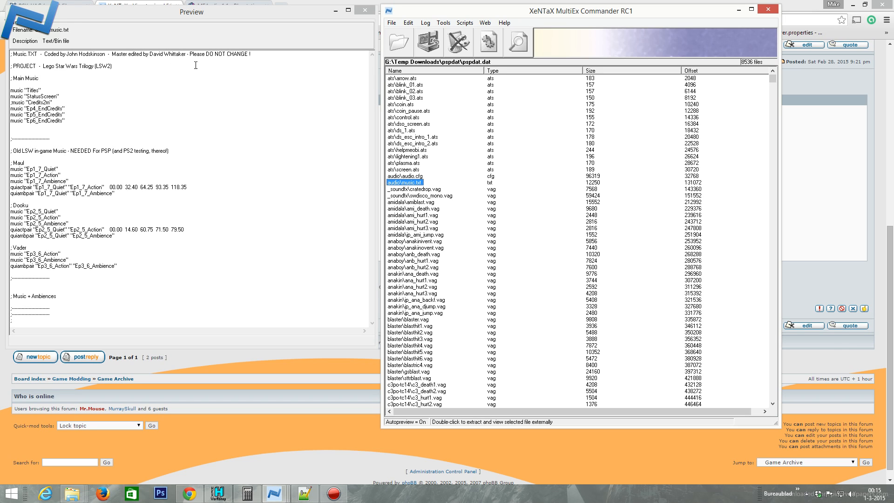
pyautogui.moveTo(94, 73)
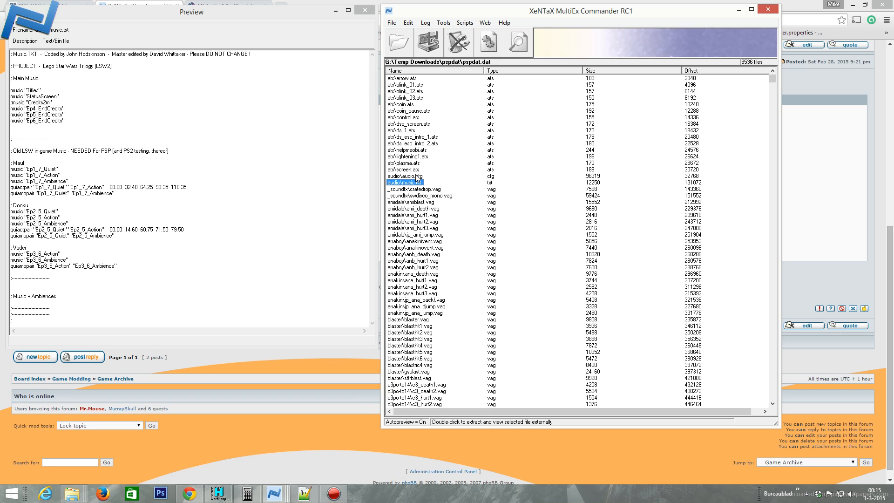
pyautogui.click(405, 176)
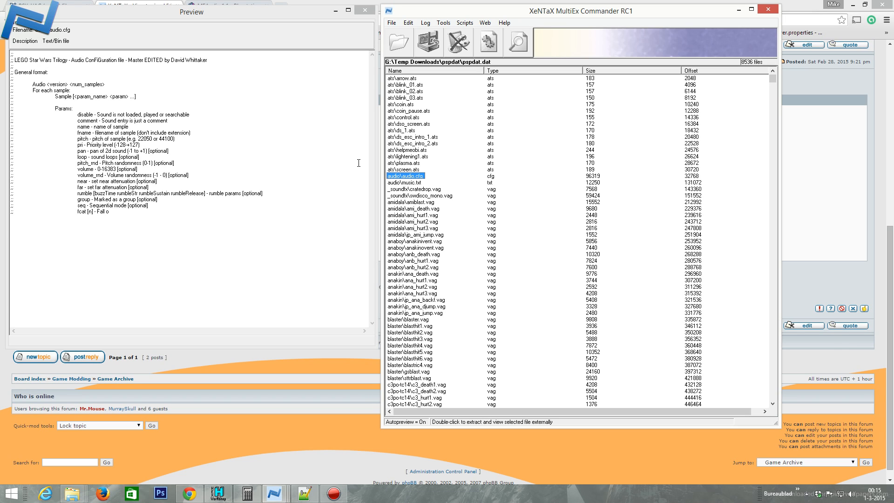
pyautogui.moveTo(163, 244)
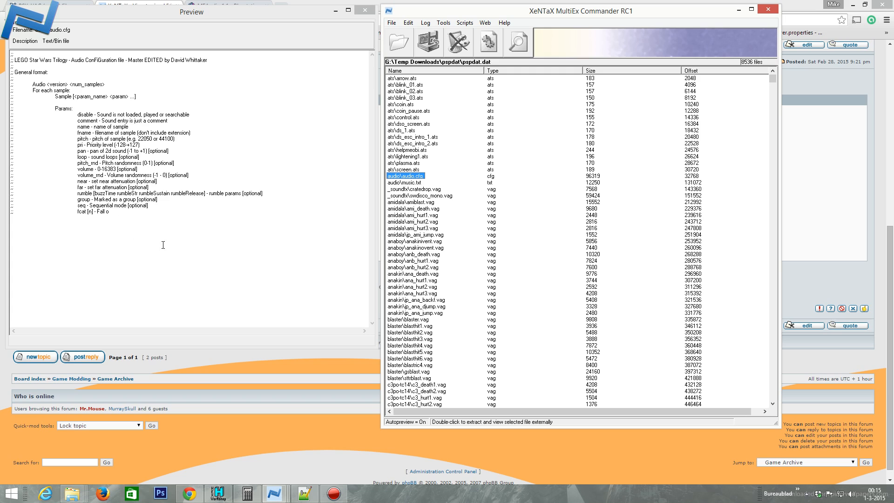
pyautogui.moveTo(419, 184)
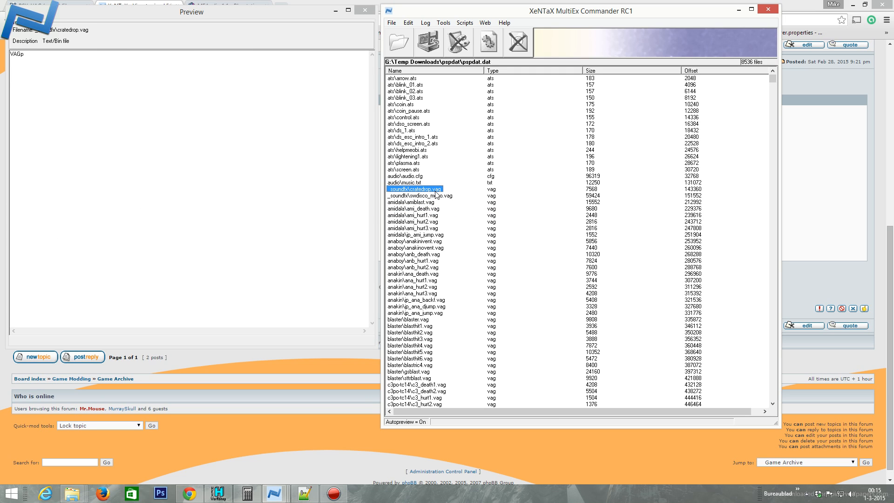
# - Preview cowdisco_mono.vag and cratedrop.vag against audio.cfg, seeing only a VAGp header
pyautogui.click(420, 195)
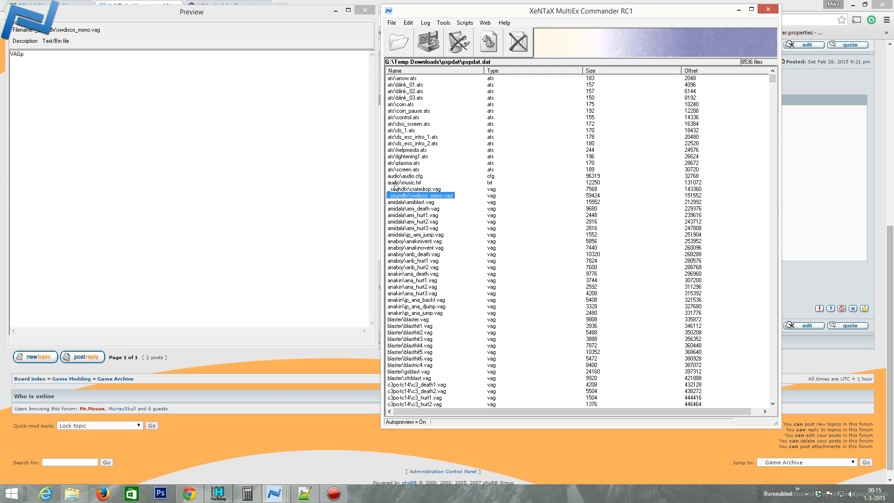
pyautogui.click(405, 176)
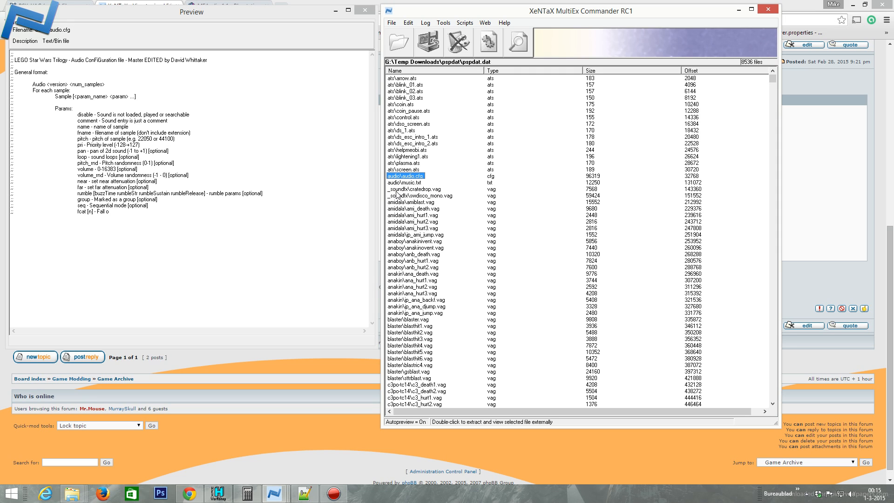
pyautogui.click(414, 189)
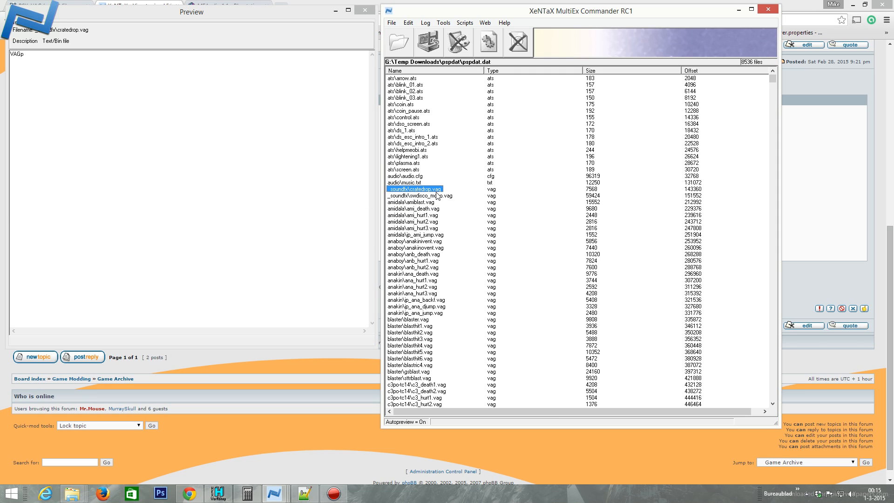
pyautogui.click(421, 194)
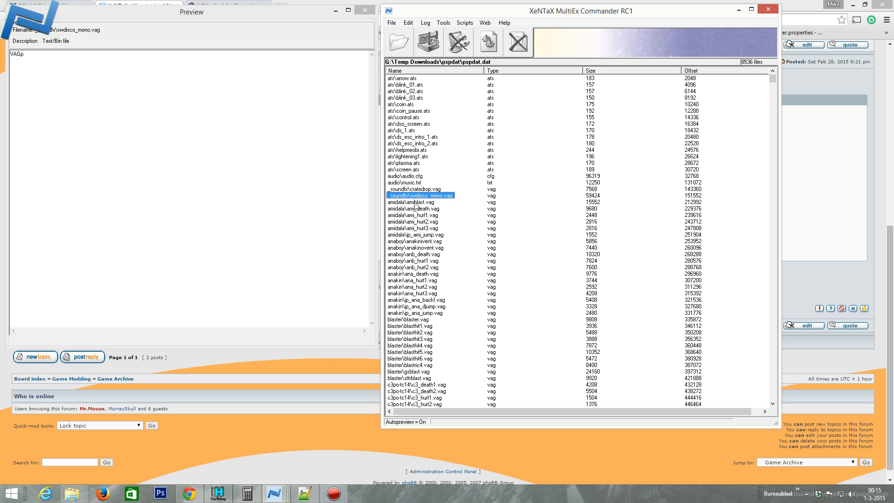
pyautogui.moveTo(587, 200)
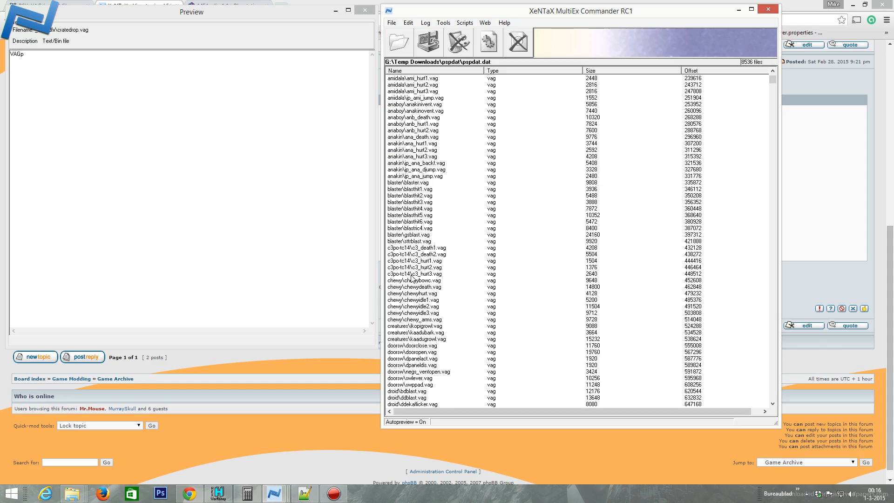
# - Browse further down and preview rancor\rancor.txt and the r2d2 c4_p17.txt file
pyautogui.scroll(-3)
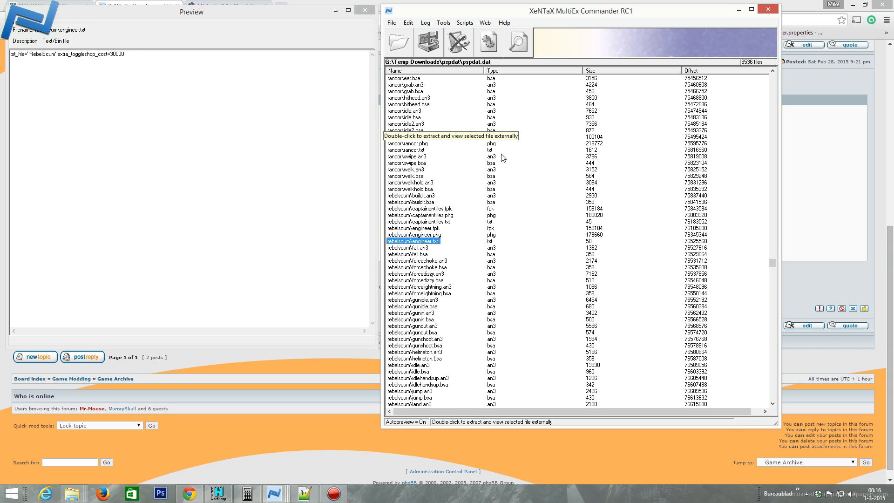
pyautogui.click(407, 150)
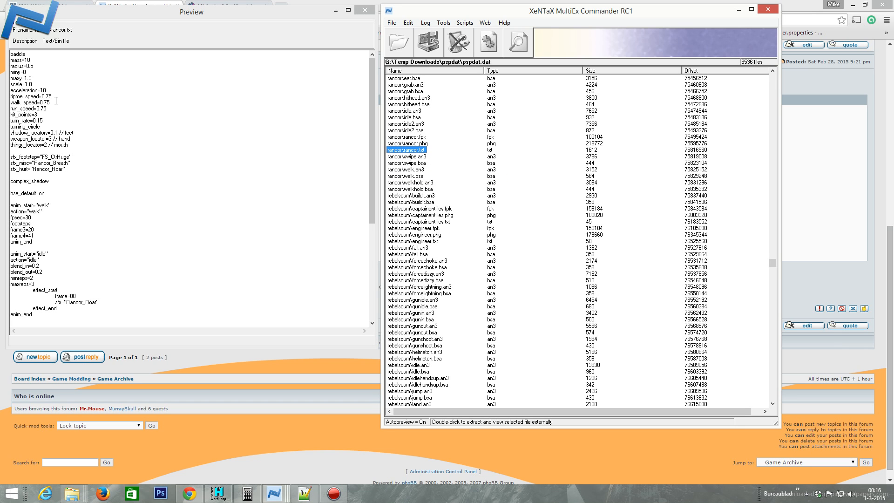
pyautogui.scroll(-3)
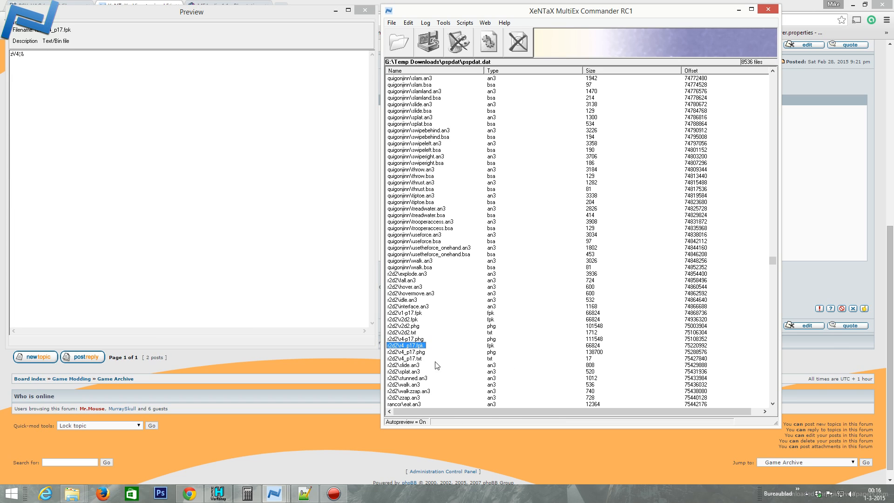
pyautogui.click(406, 358)
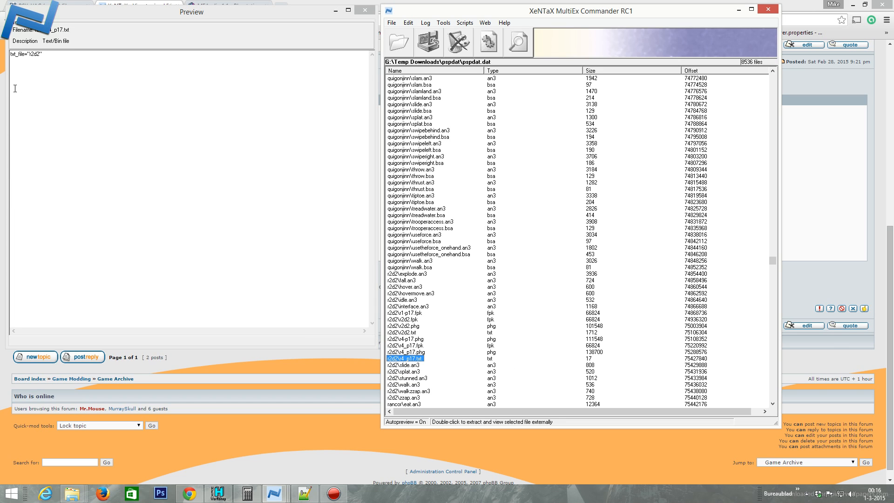
pyautogui.scroll(-3)
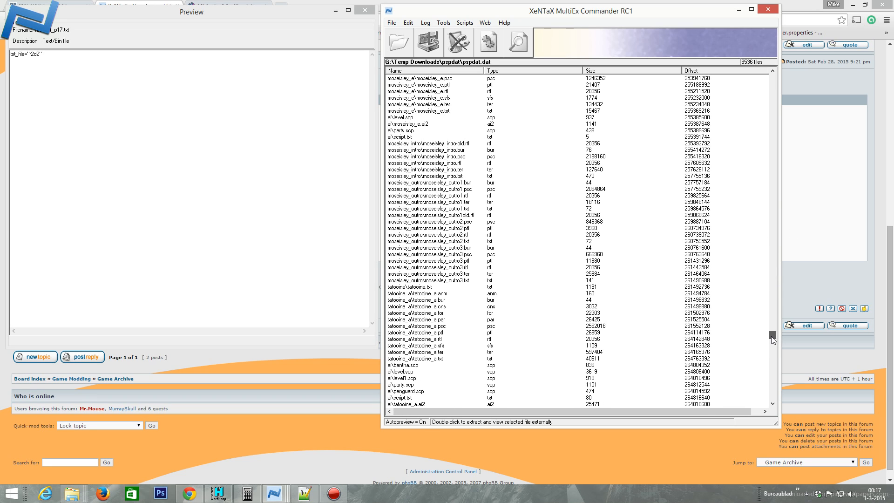
# - Preview tatooine.txt, spanish_credits.txt, spanish.txt, xwing_icon.psc and starwars_font.txt
pyautogui.click(409, 286)
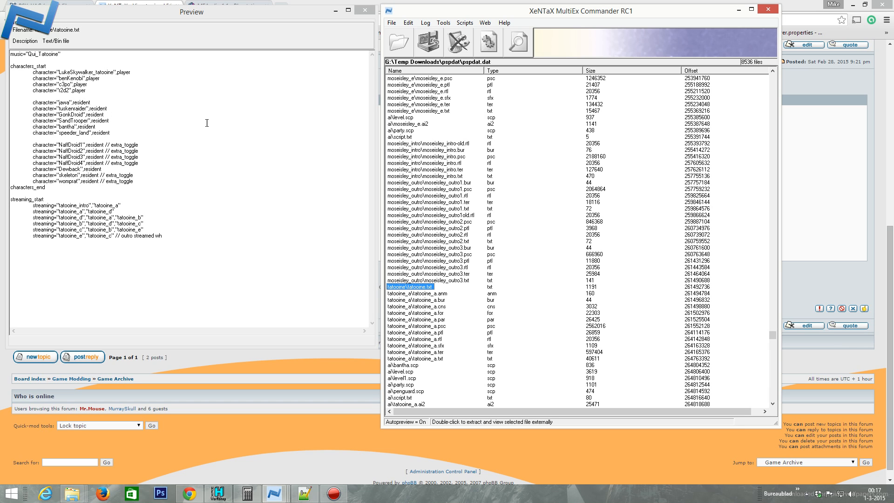
pyautogui.moveTo(776, 304)
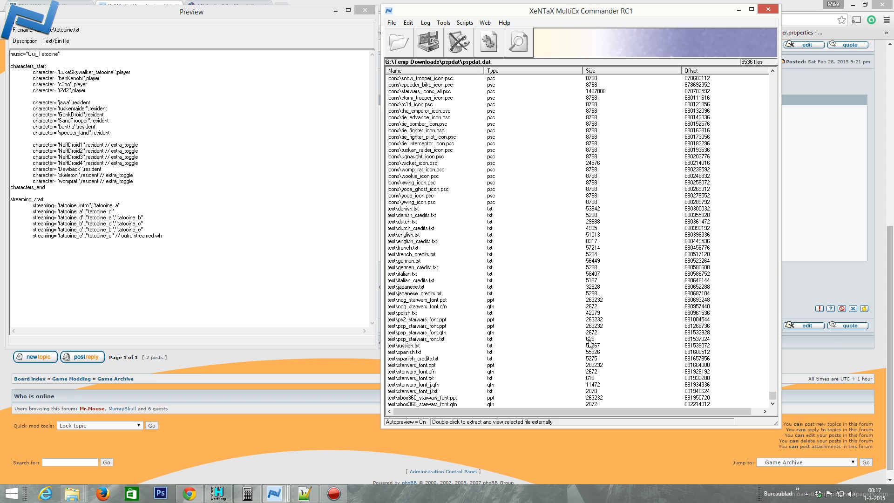
pyautogui.click(415, 358)
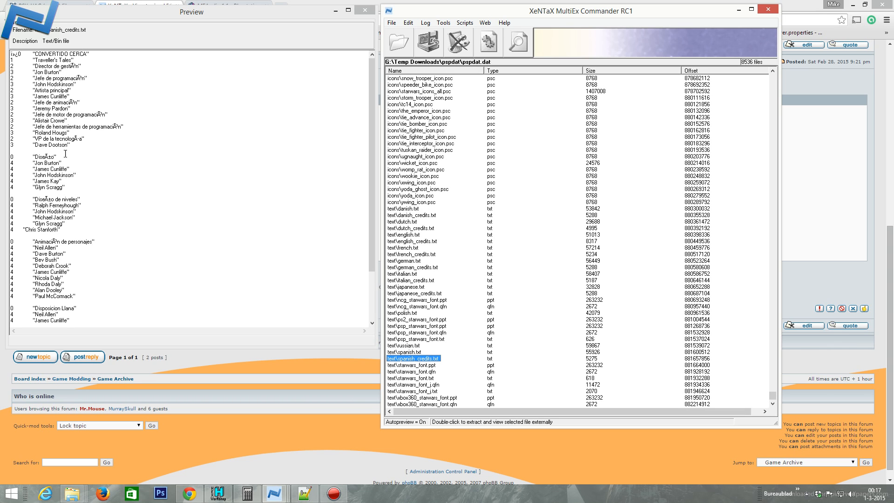
pyautogui.click(407, 352)
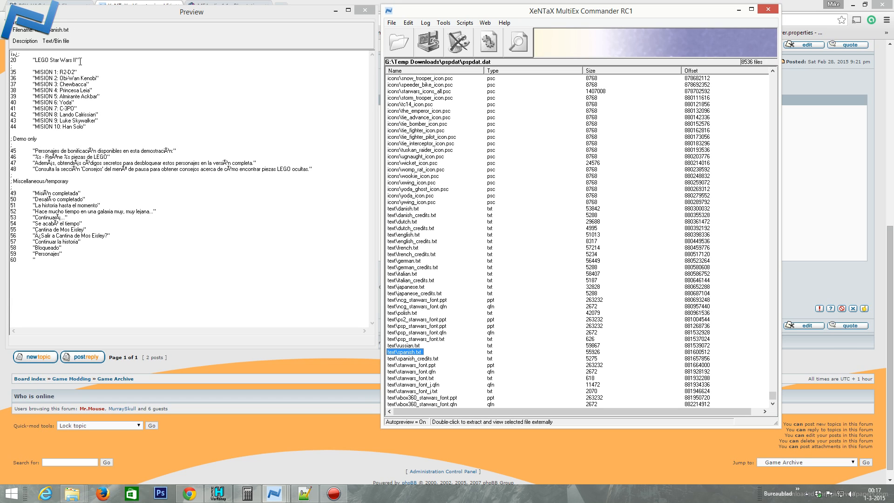
pyautogui.moveTo(58, 130)
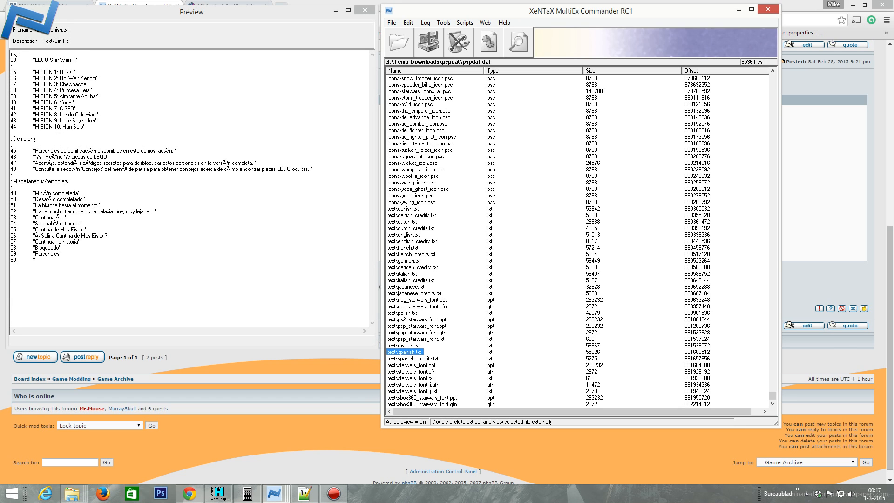
pyautogui.moveTo(91, 249)
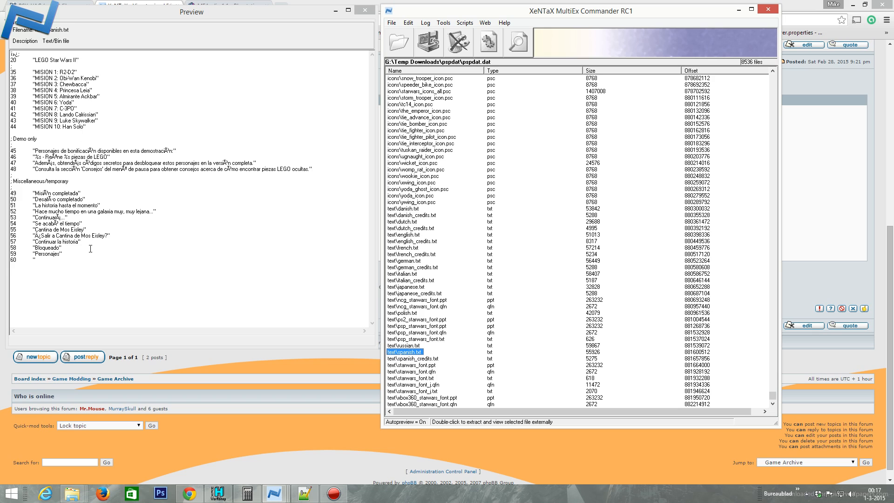
pyautogui.click(411, 228)
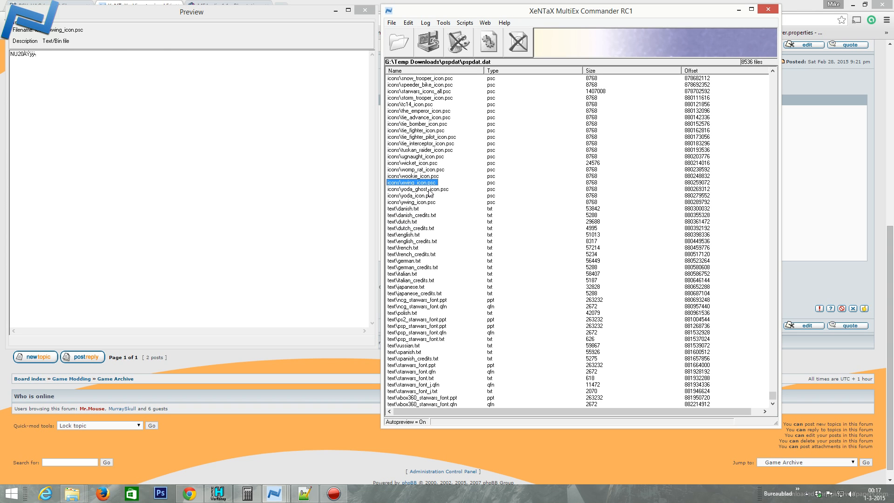
pyautogui.moveTo(438, 380)
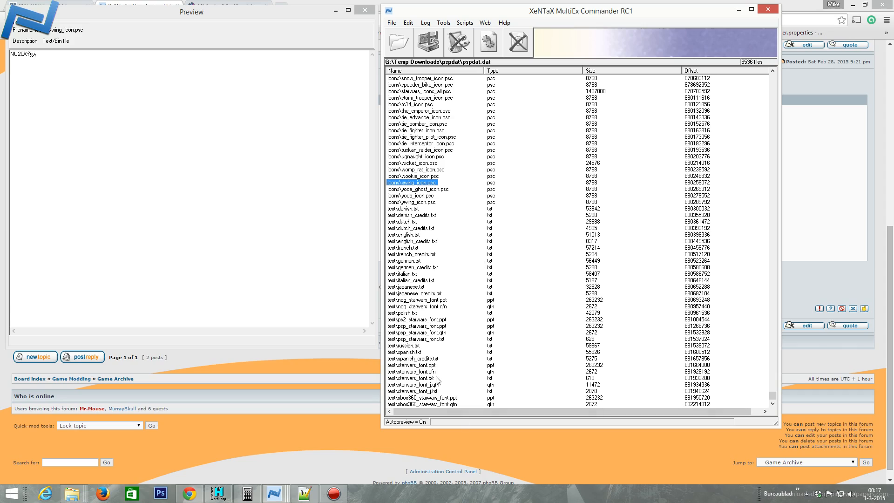
pyautogui.click(410, 377)
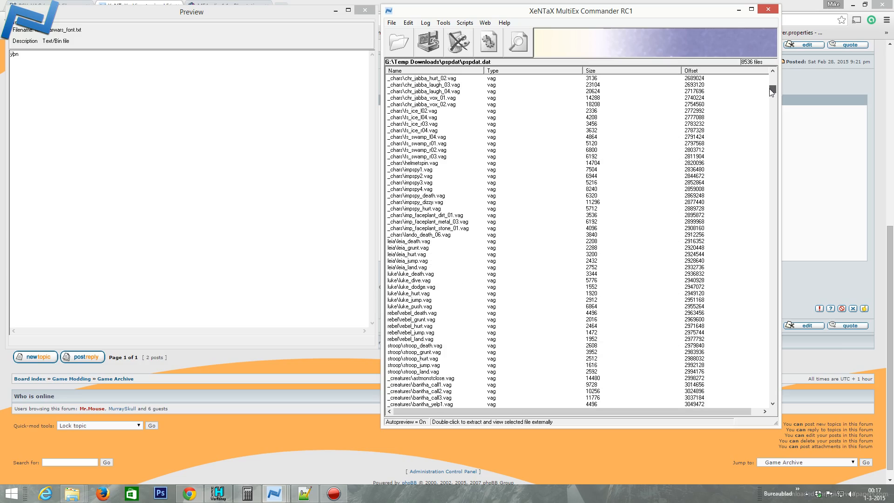
# - Scroll on and preview the darthvader\backflip.an3 animation entry
pyautogui.moveTo(770, 91); pyautogui.dragTo(770, 154)
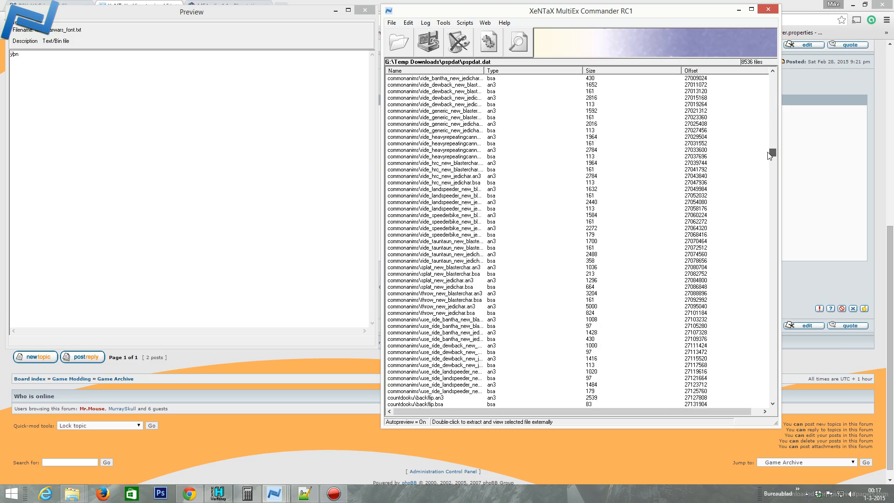
pyautogui.scroll(-3)
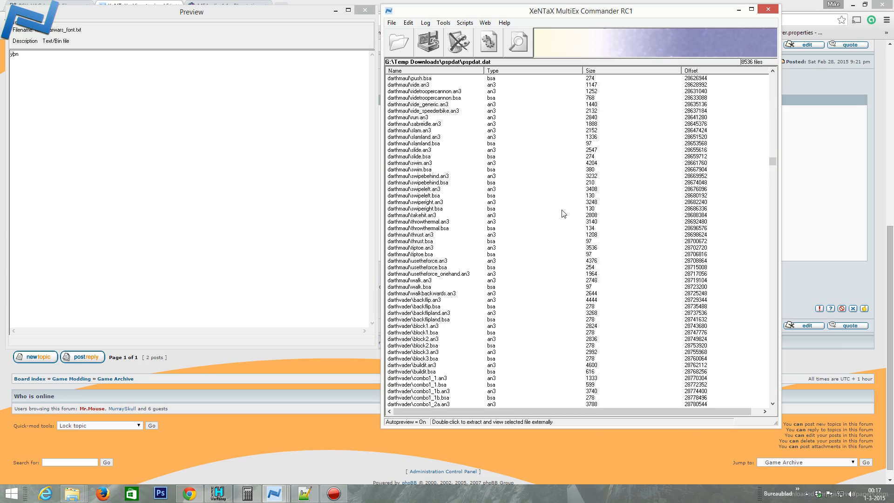
pyautogui.click(413, 202)
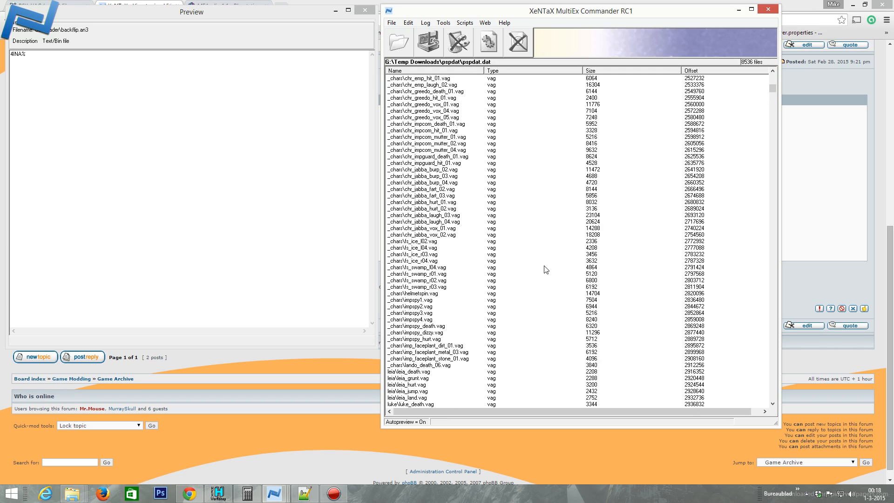
pyautogui.scroll(-3)
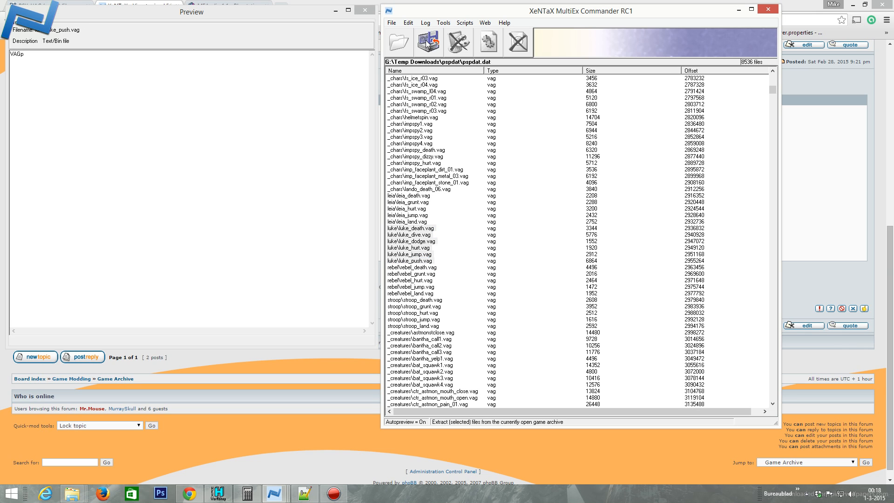
# - Extract the selected luke\*.vag sound files from pspdat.dat
pyautogui.click(428, 41)
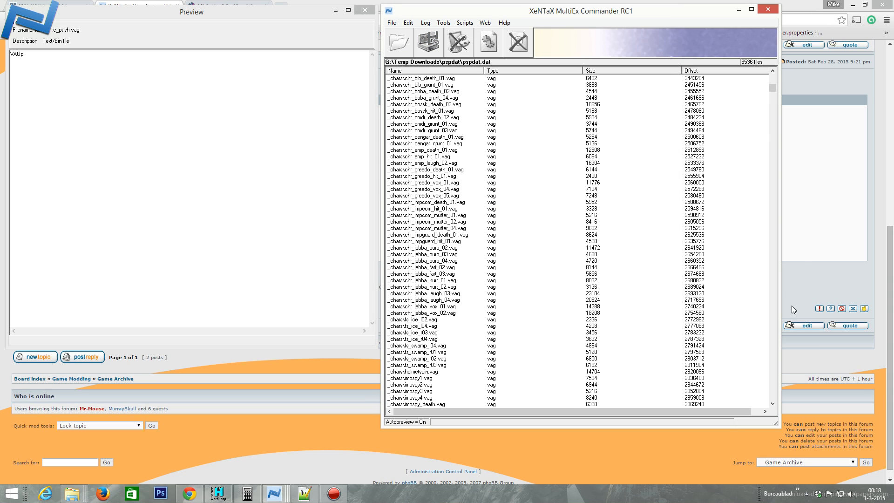
pyautogui.scroll(-3)
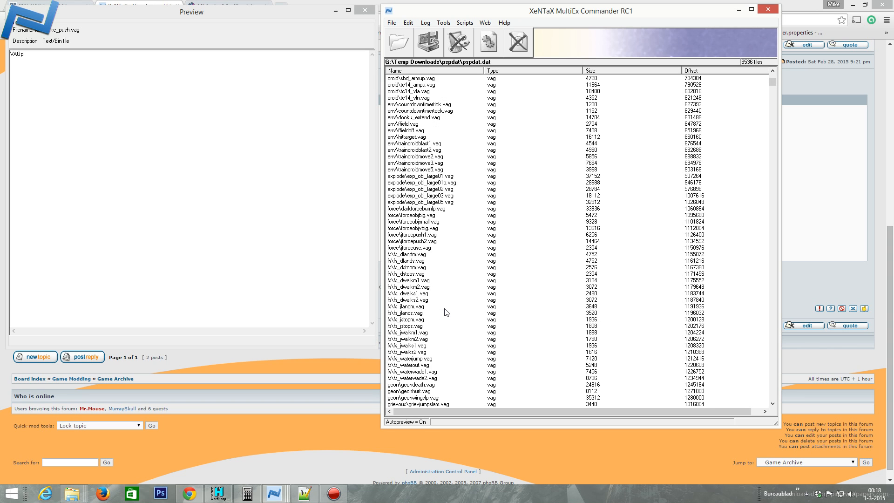
pyautogui.scroll(-3)
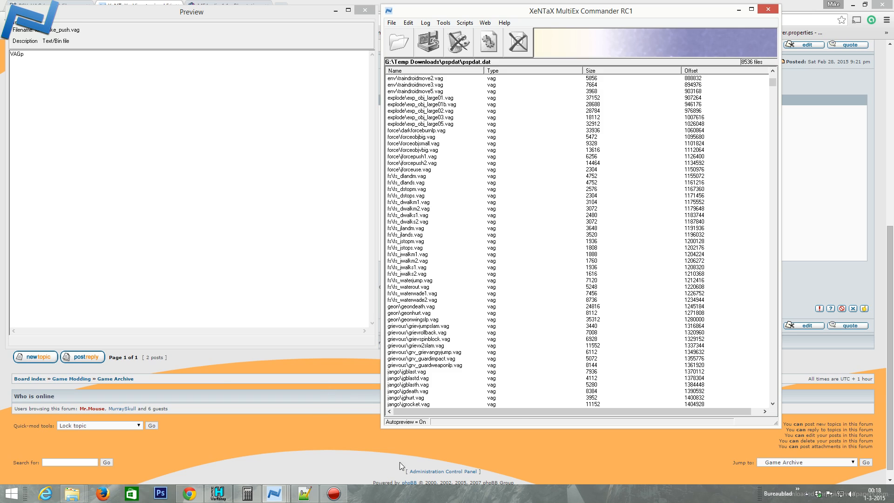
pyautogui.moveTo(493, 274)
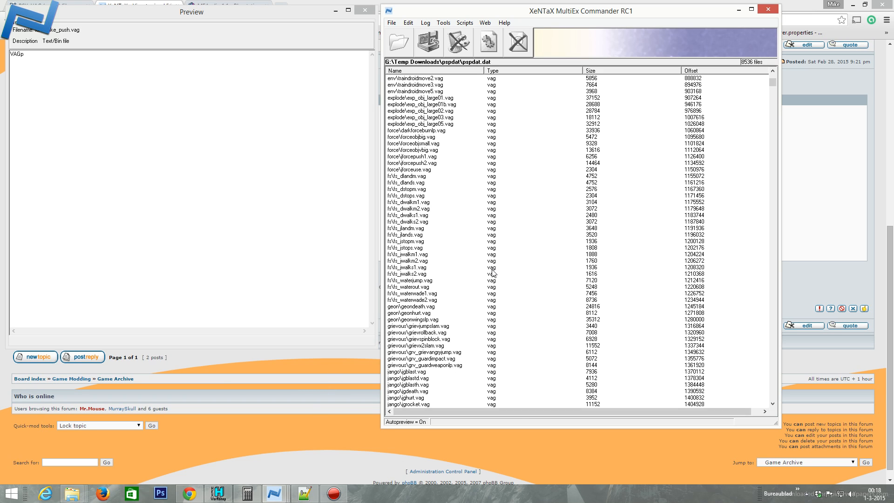
pyautogui.moveTo(281, 420)
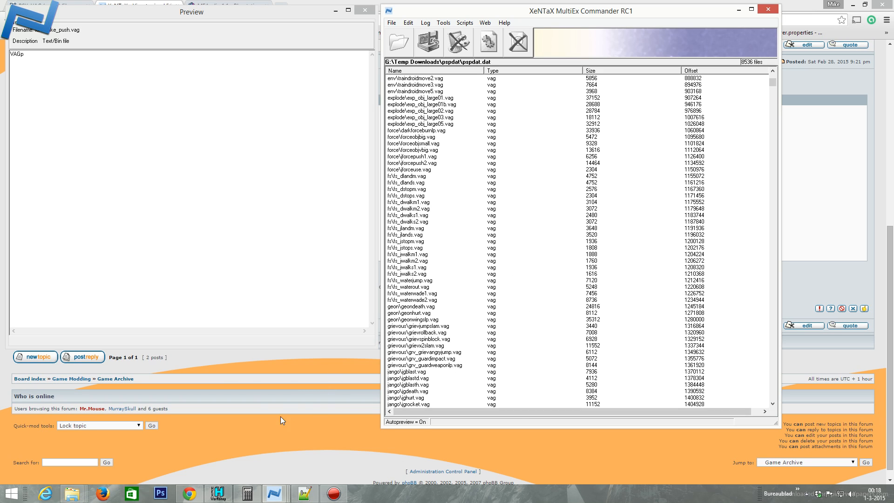
pyautogui.moveTo(309, 418)
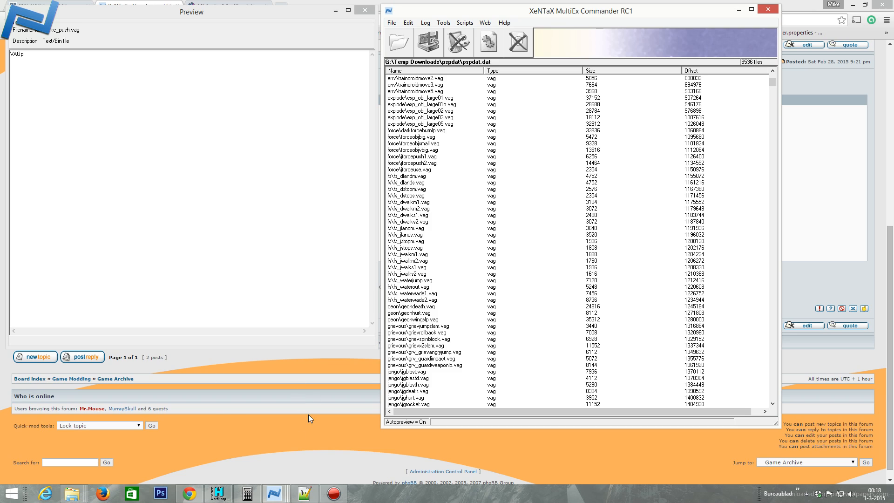
pyautogui.moveTo(309, 407)
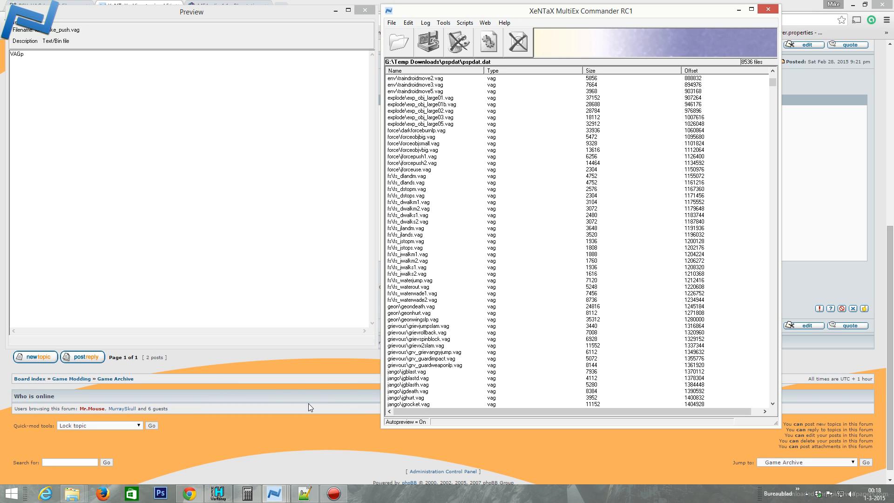
pyautogui.moveTo(236, 462)
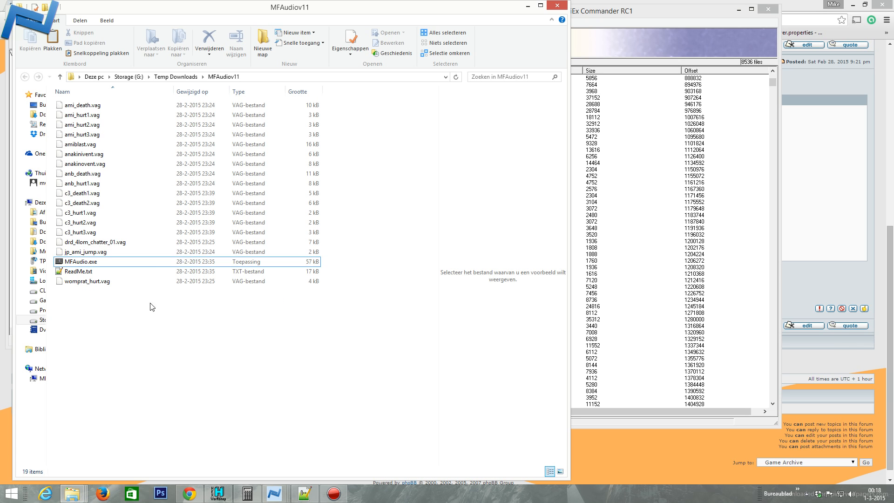
# - Launch MFAudio.exe and bring up its Open input audio file dialog
pyautogui.doubleClick(80, 260)
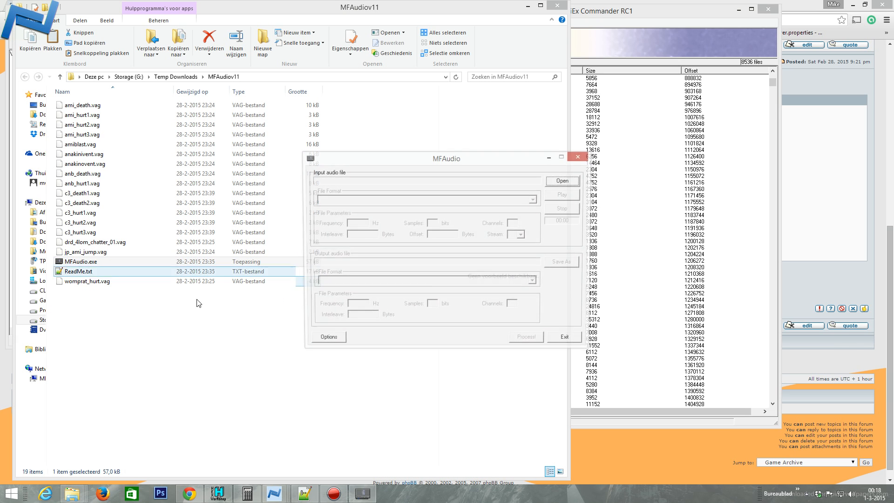
pyautogui.click(560, 181)
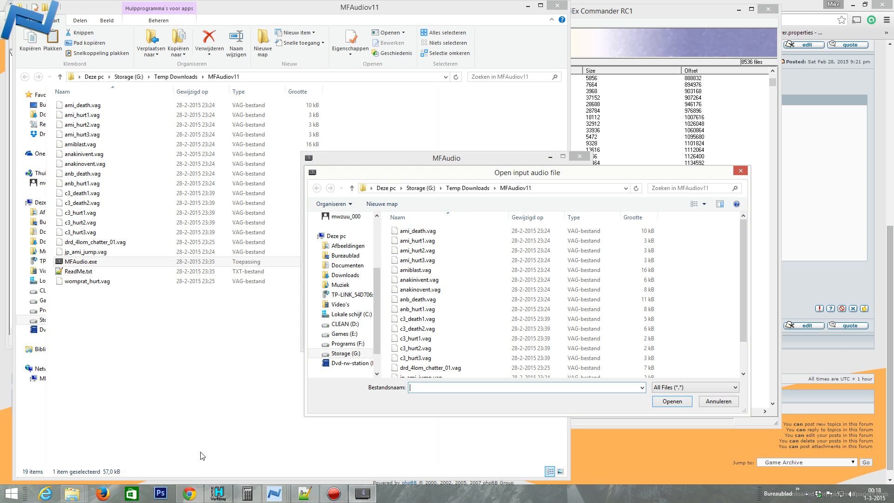
pyautogui.moveTo(69, 494)
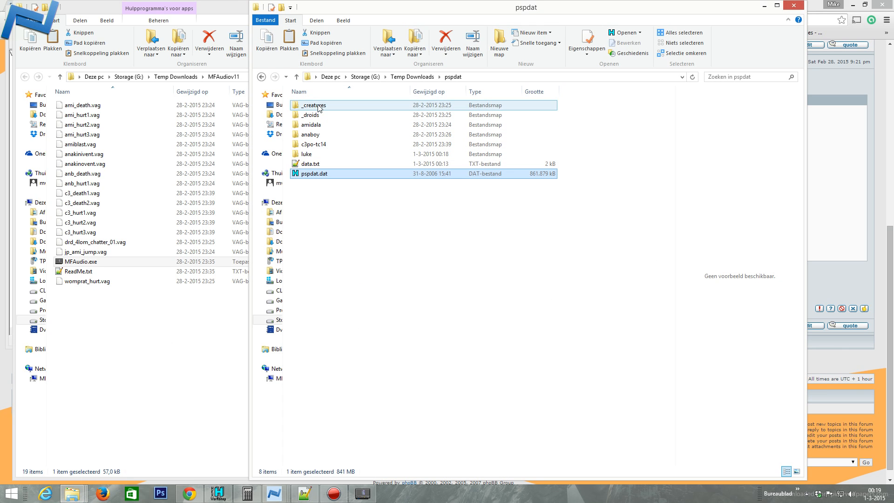
# - Enter the extracted luke folder to copy its six VAG files into MFAudiov11
pyautogui.doubleClick(306, 154)
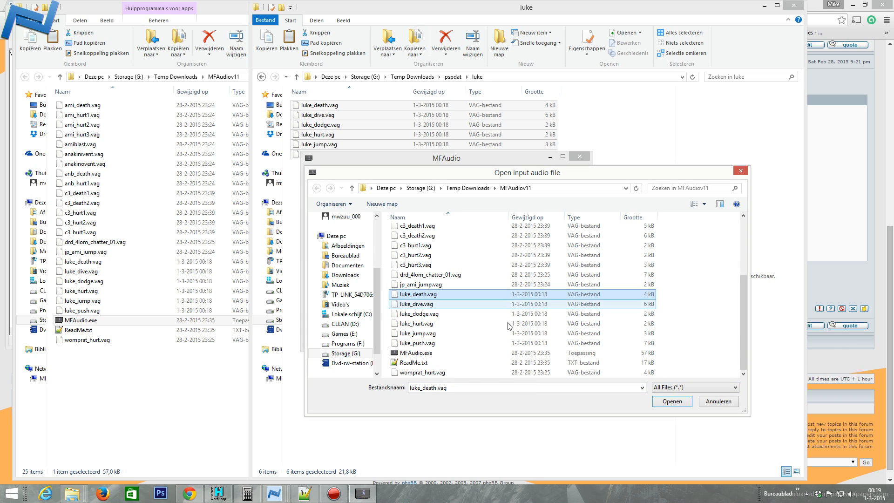
# - Play luke_death.vag, then load and play luke_hurt.vag after browsing past c3_hurt3.vag
pyautogui.click(671, 401)
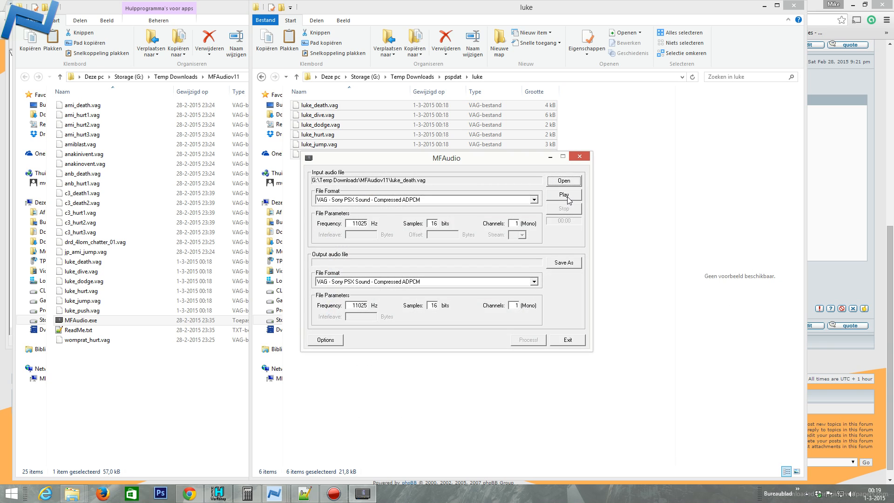
pyautogui.click(562, 181)
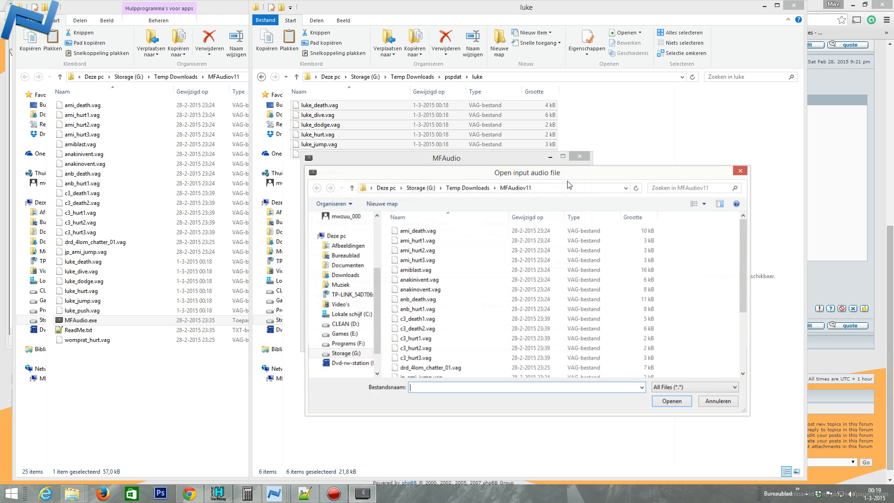
pyautogui.click(419, 357)
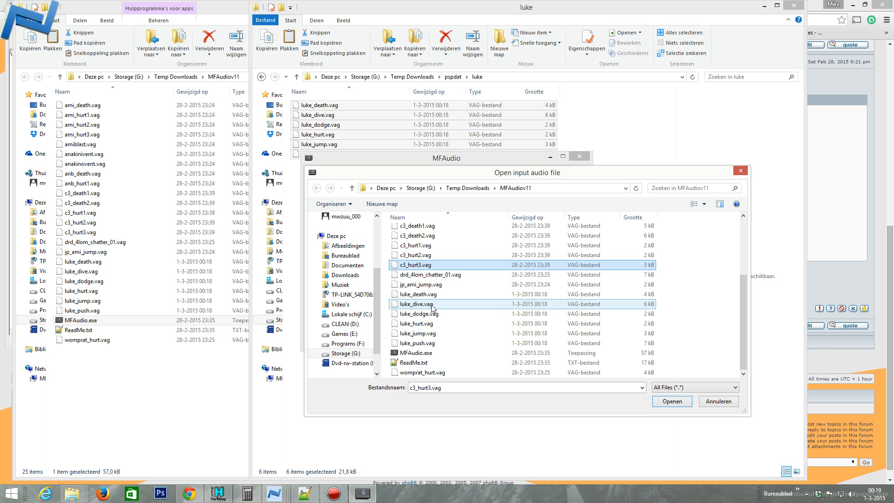
pyautogui.click(419, 323)
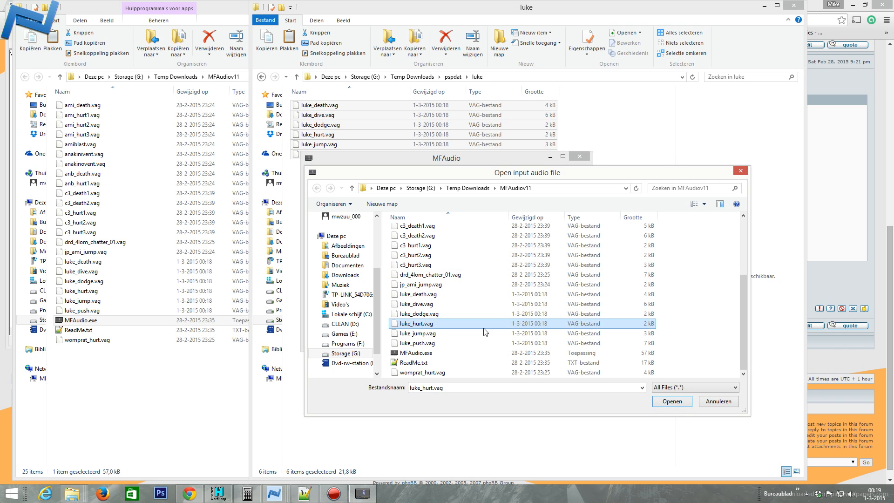
pyautogui.click(671, 401)
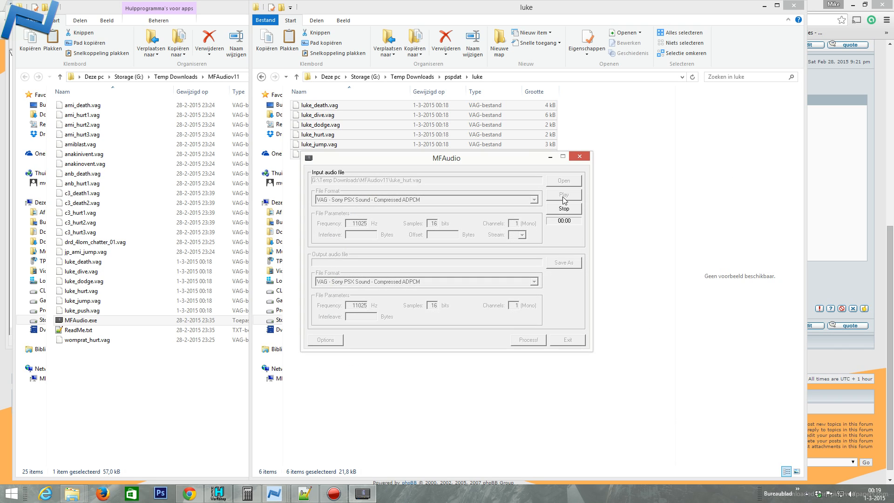
# - Load and play c3_death2.vag, c3_death1.vag and c3_hurt1.vag in turn
pyautogui.click(562, 180)
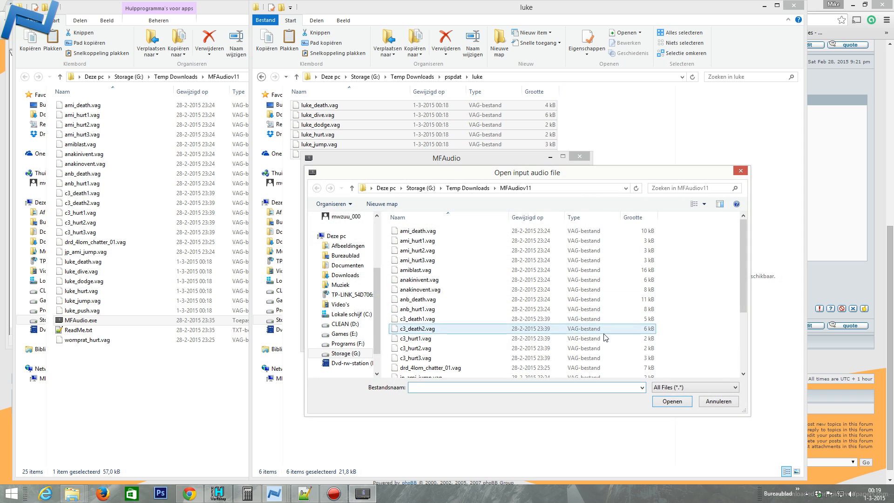
pyautogui.moveTo(441, 332)
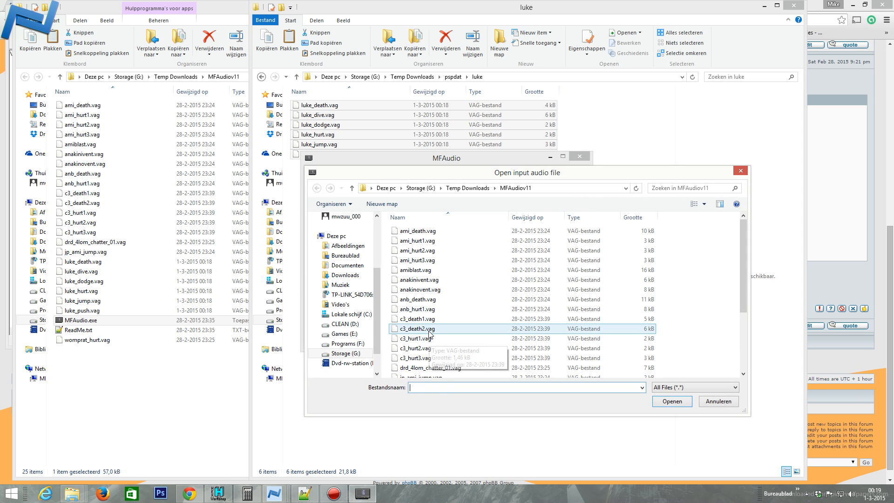
pyautogui.click(671, 400)
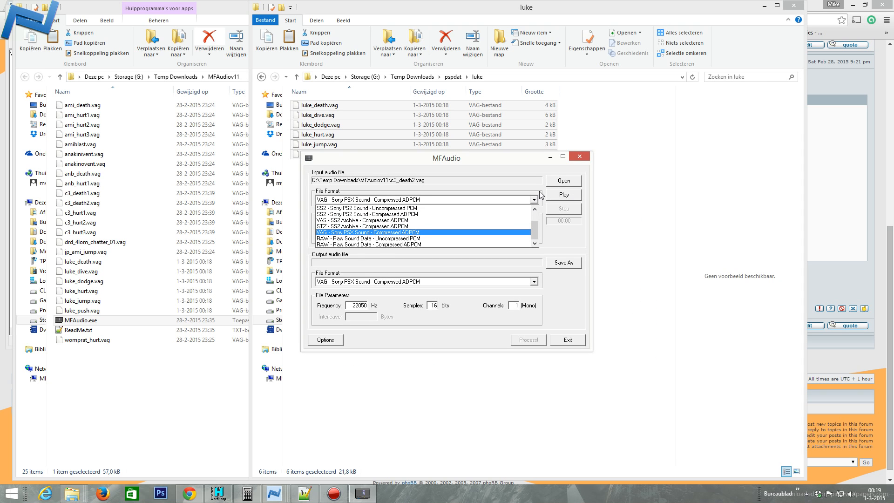
pyautogui.click(563, 180)
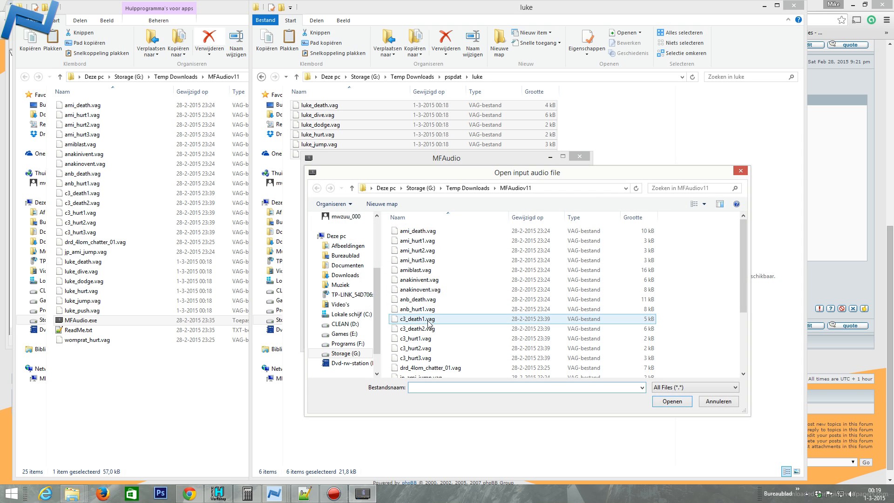
pyautogui.click(671, 401)
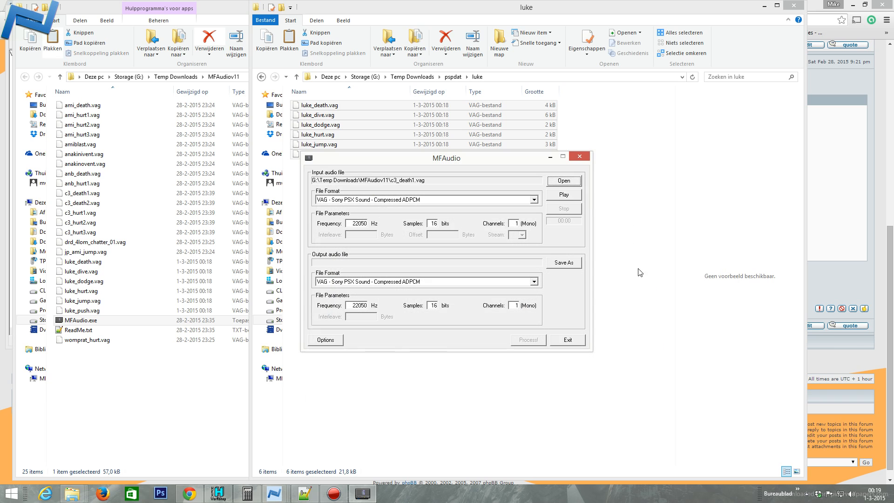
pyautogui.click(562, 181)
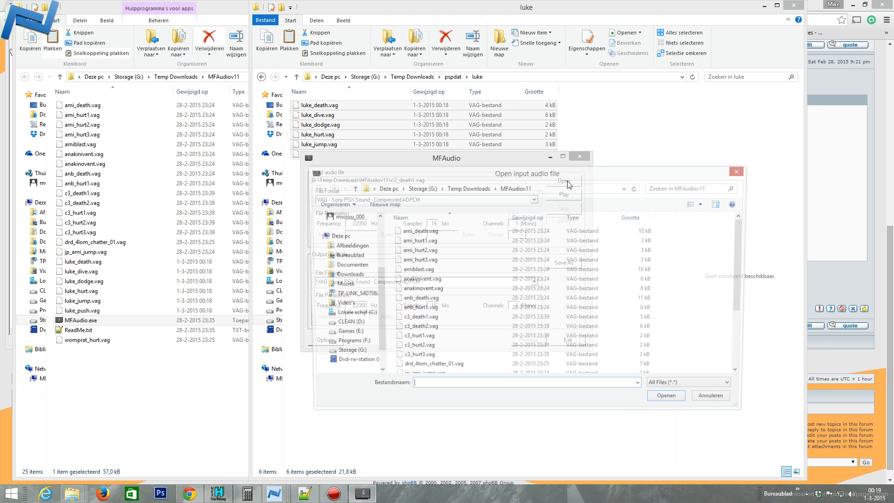
pyautogui.click(422, 337)
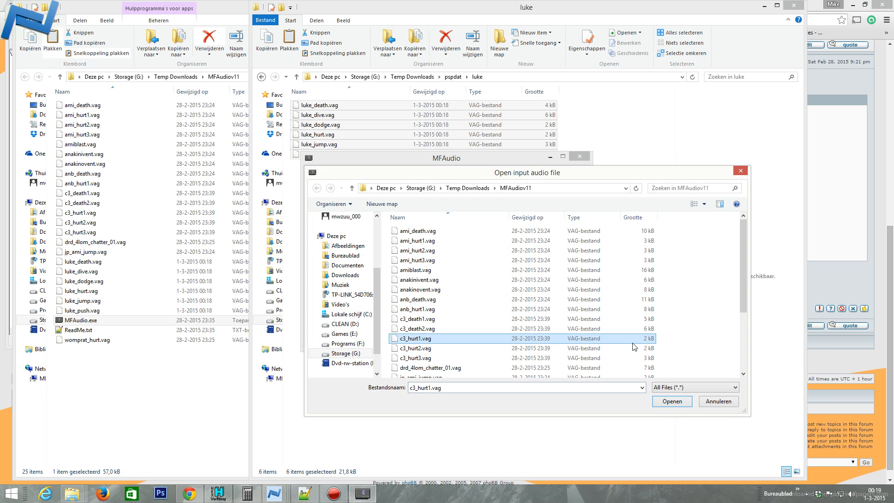
pyautogui.click(672, 400)
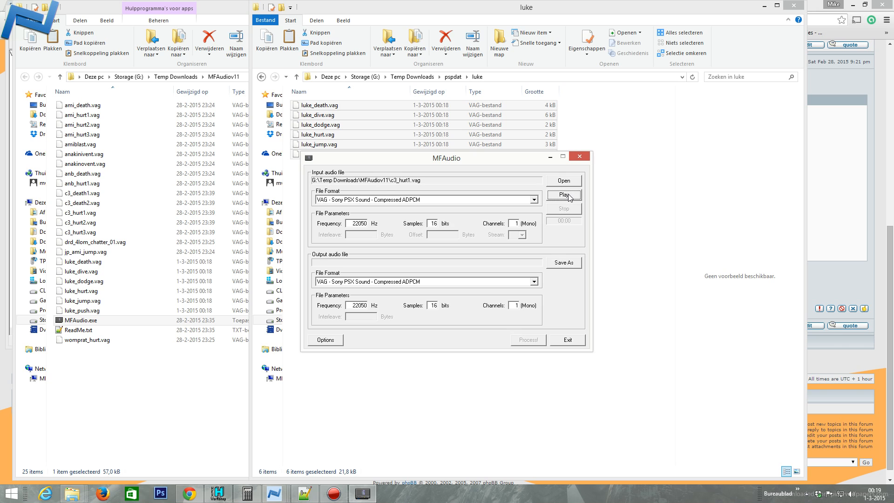
# - Load c3_hurt2.vag, then finish with luke_dodge.vag loaded as the input sound
pyautogui.click(563, 179)
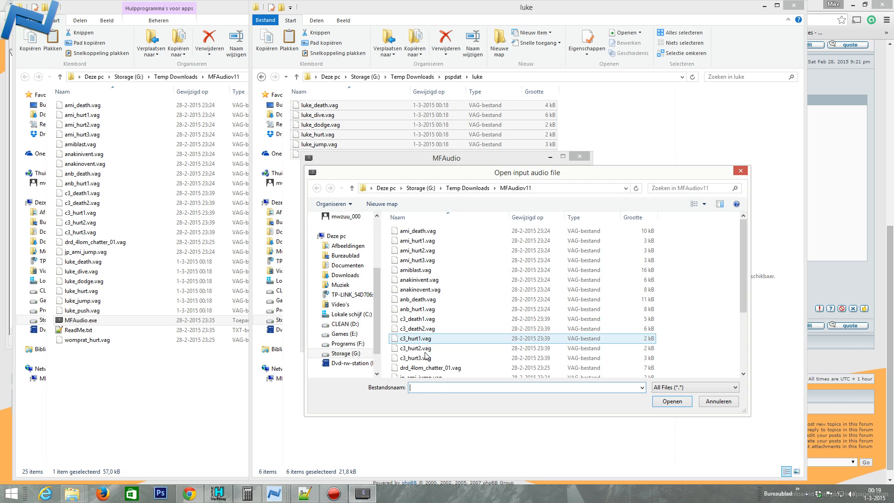
pyautogui.doubleClick(416, 347)
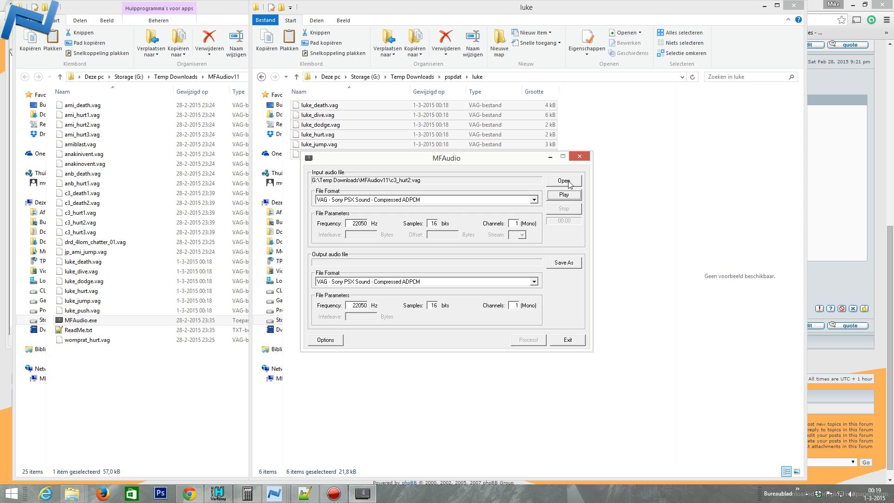
pyautogui.click(564, 179)
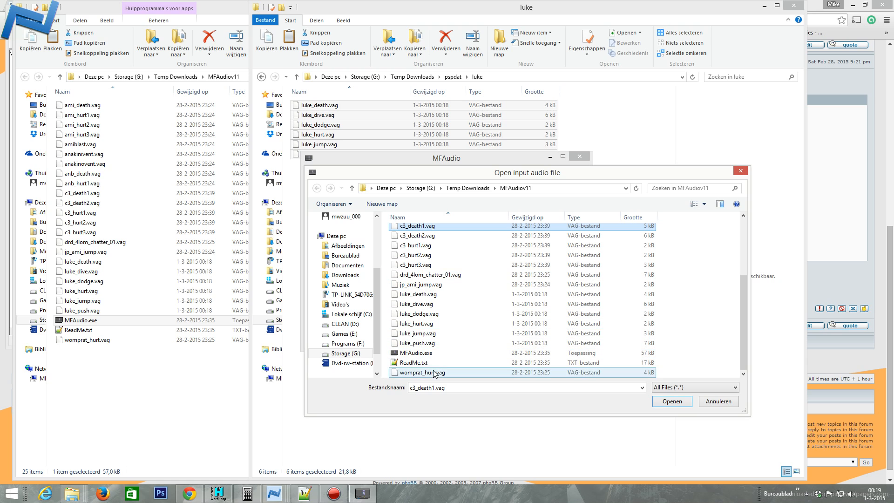
pyautogui.click(419, 314)
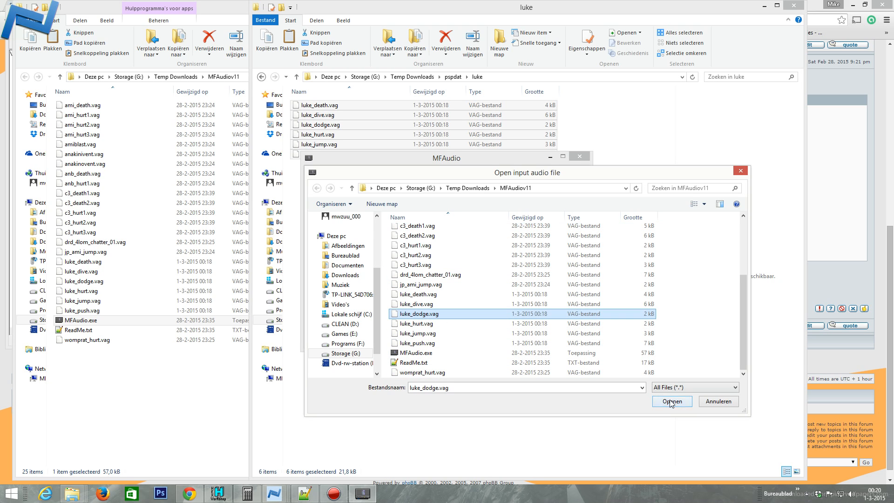
pyautogui.click(671, 400)
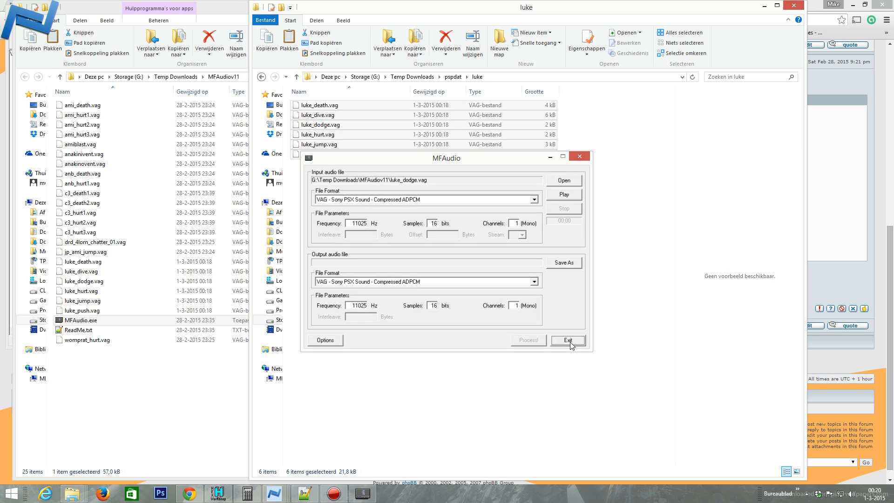
# - Exit MFAudio and move the Script window aside to reveal the pspdat.dat file list
pyautogui.click(567, 340)
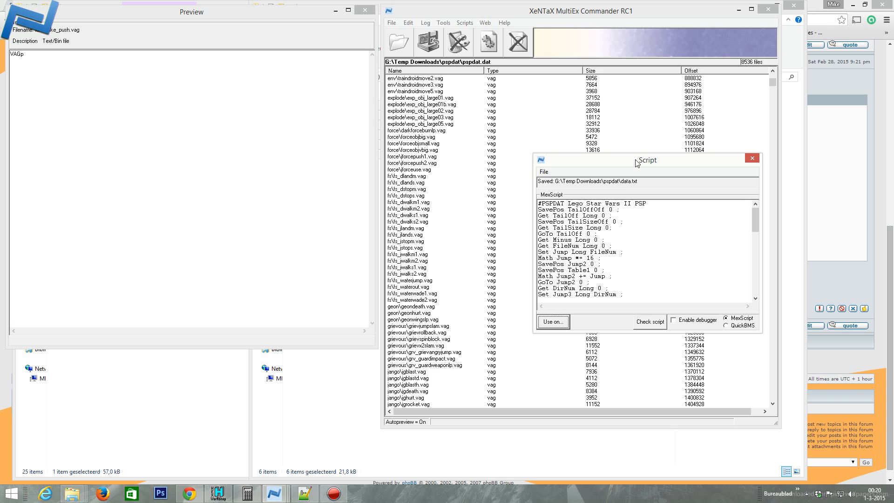
pyautogui.moveTo(648, 160); pyautogui.dragTo(331, 108)
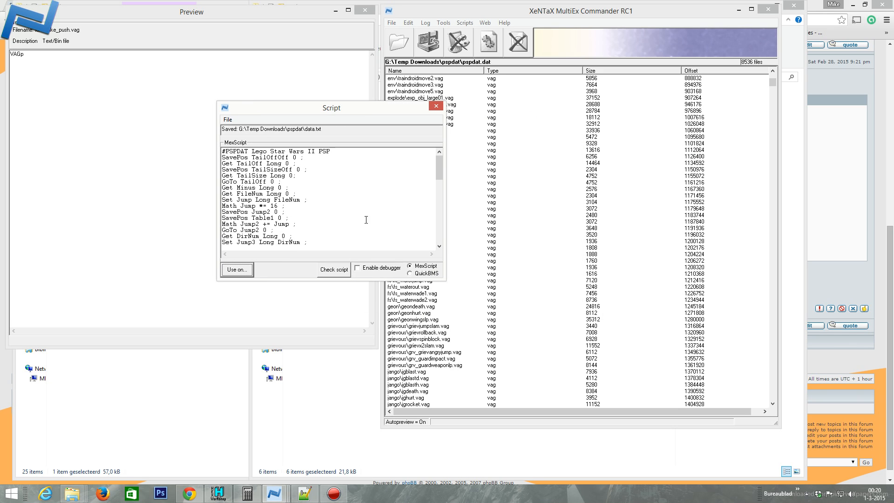
pyautogui.moveTo(454, 126)
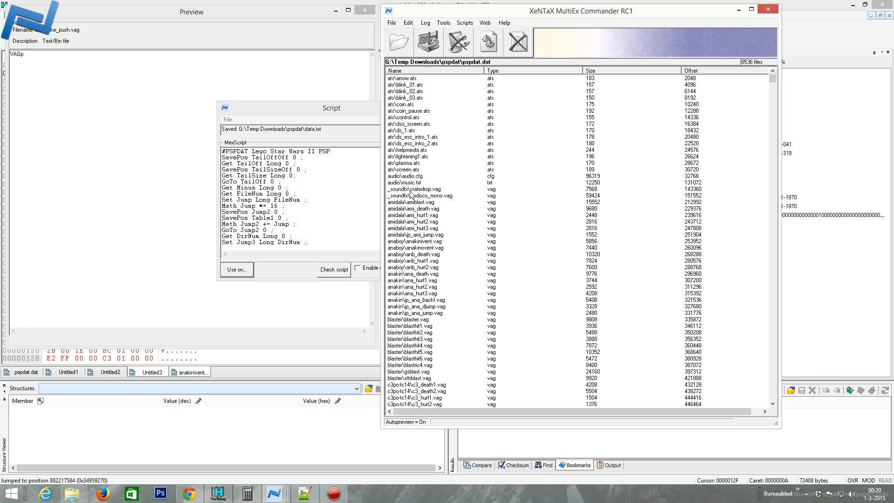
pyautogui.moveTo(397, 202)
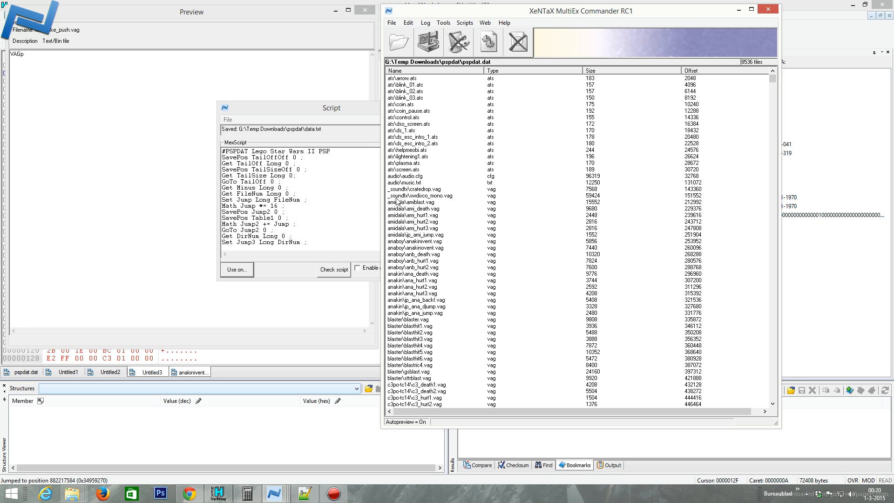
pyautogui.moveTo(397, 204)
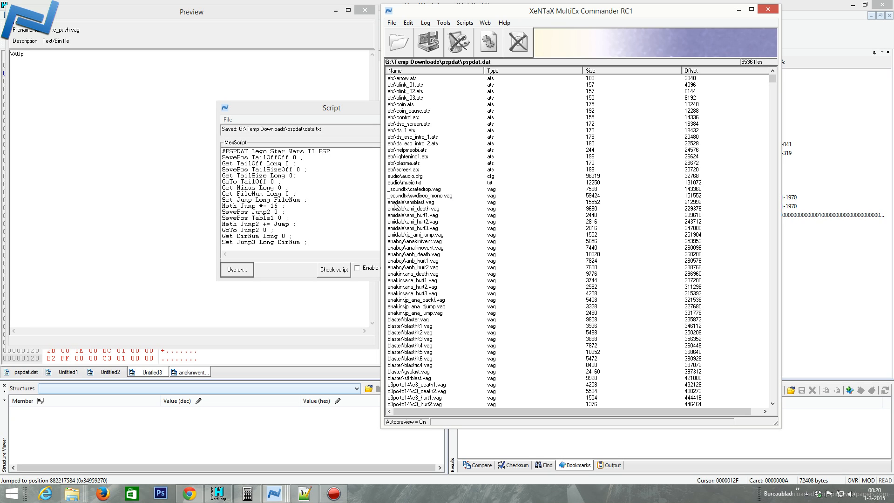
pyautogui.moveTo(430, 288)
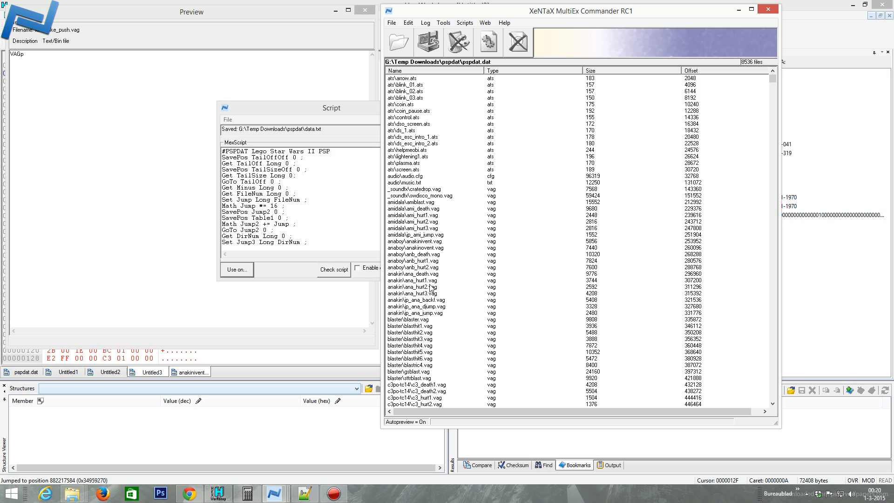
# - Preview atc\arrow.ats script text, then the anidala ami_hurt2.vag entry showing a VAGp header
pyautogui.scroll(-3)
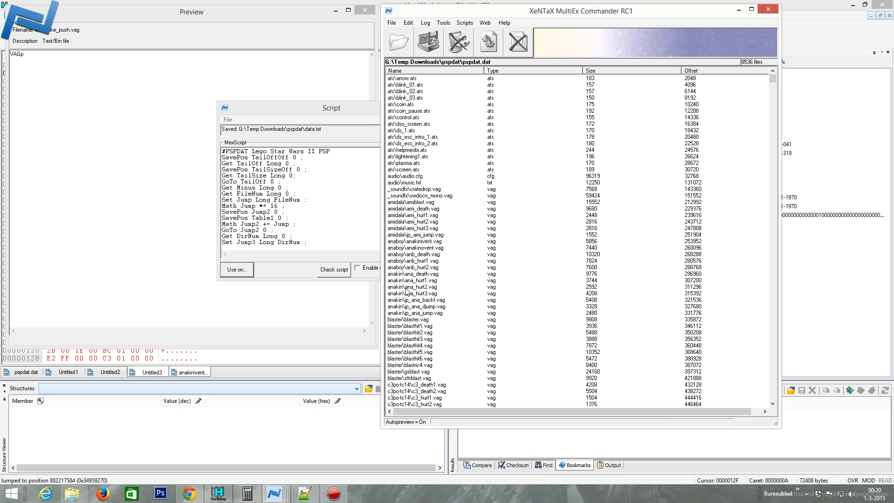
pyautogui.moveTo(407, 292)
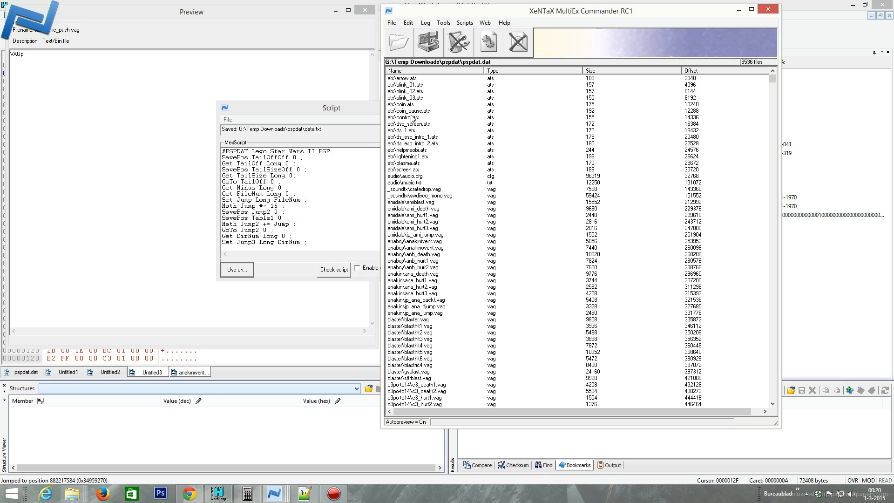
pyautogui.moveTo(413, 118)
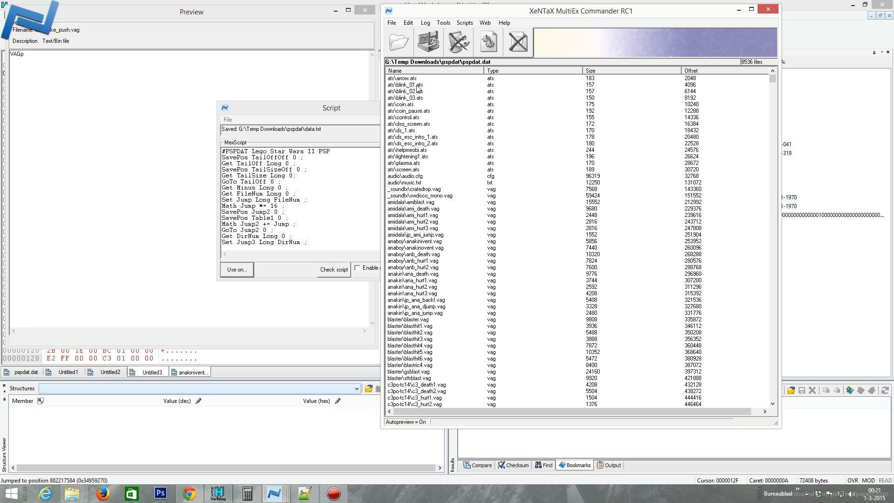
pyautogui.click(401, 79)
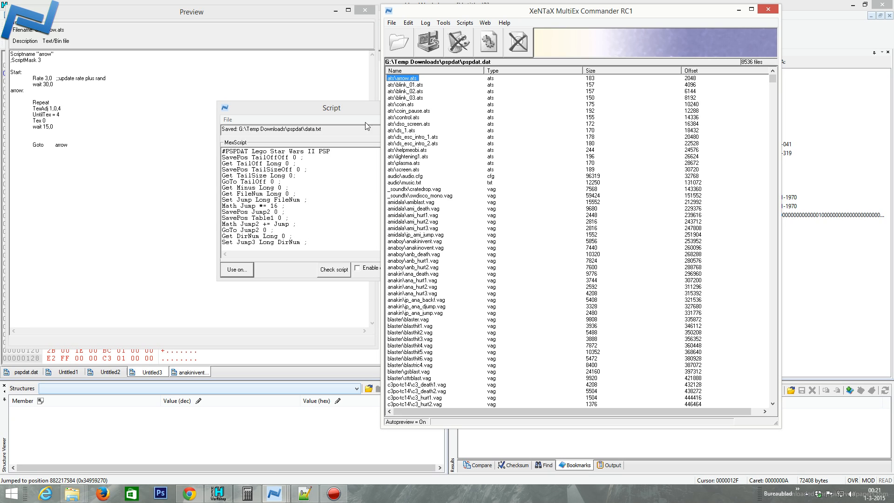
pyautogui.click(413, 221)
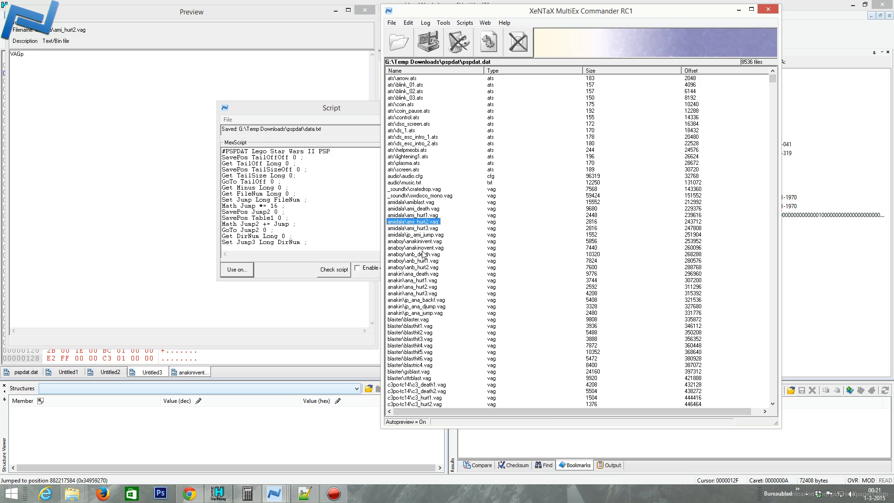
pyautogui.moveTo(491, 70)
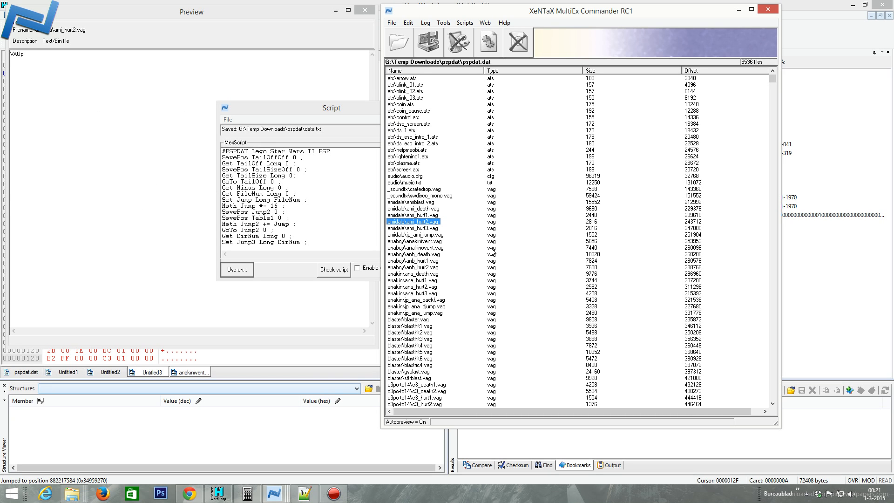
pyautogui.moveTo(492, 253)
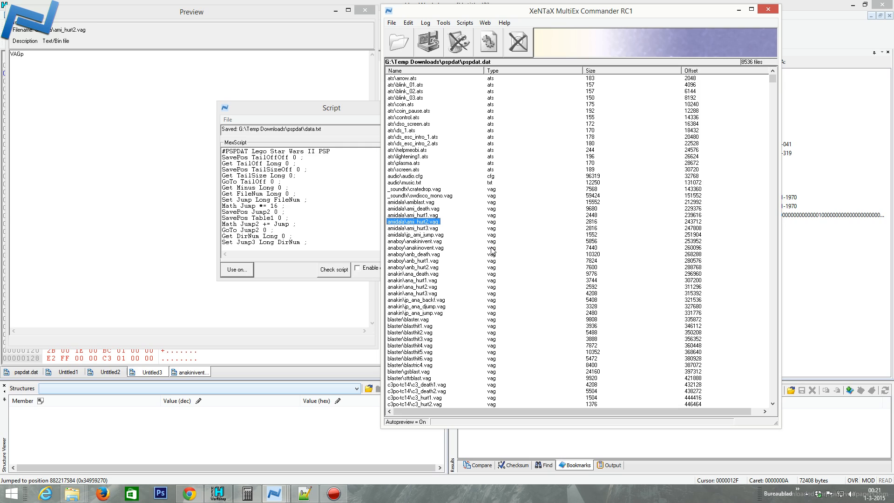